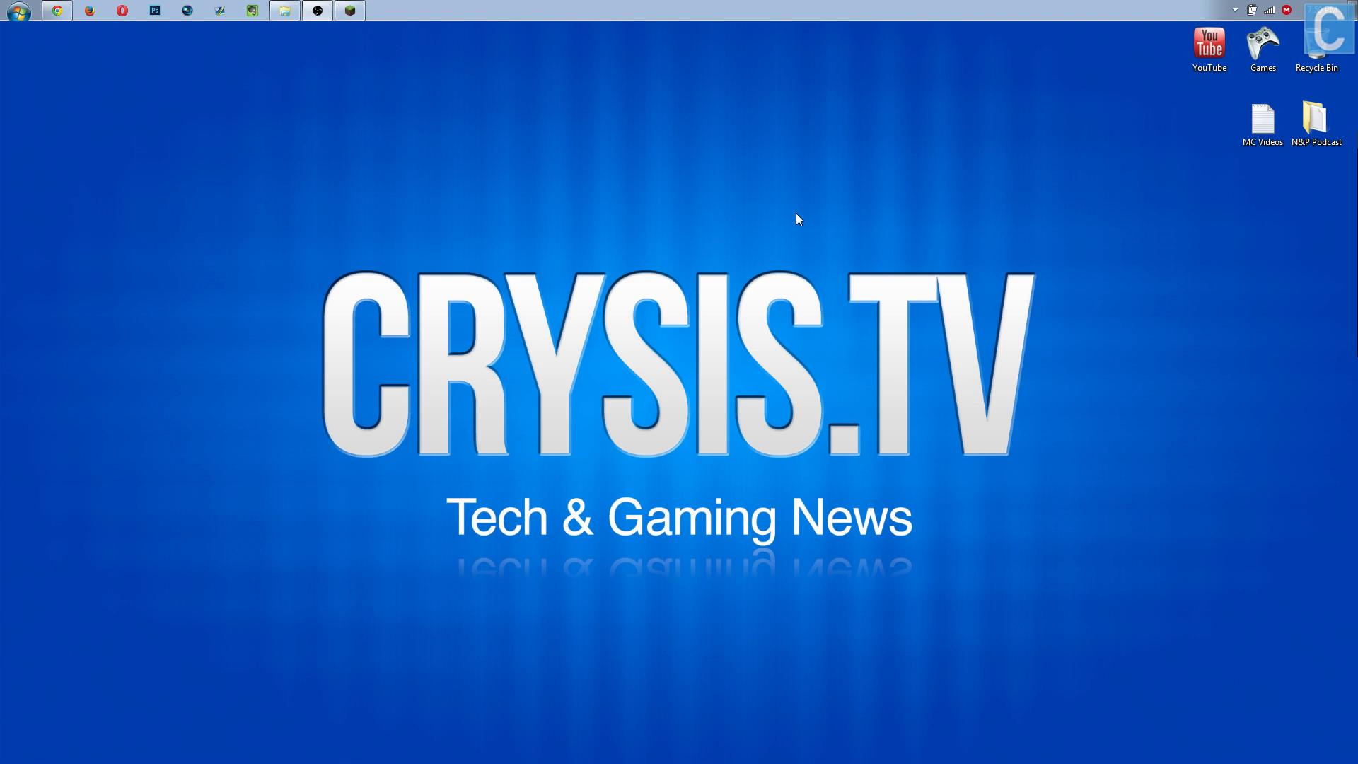
mouse_move(531, 194)
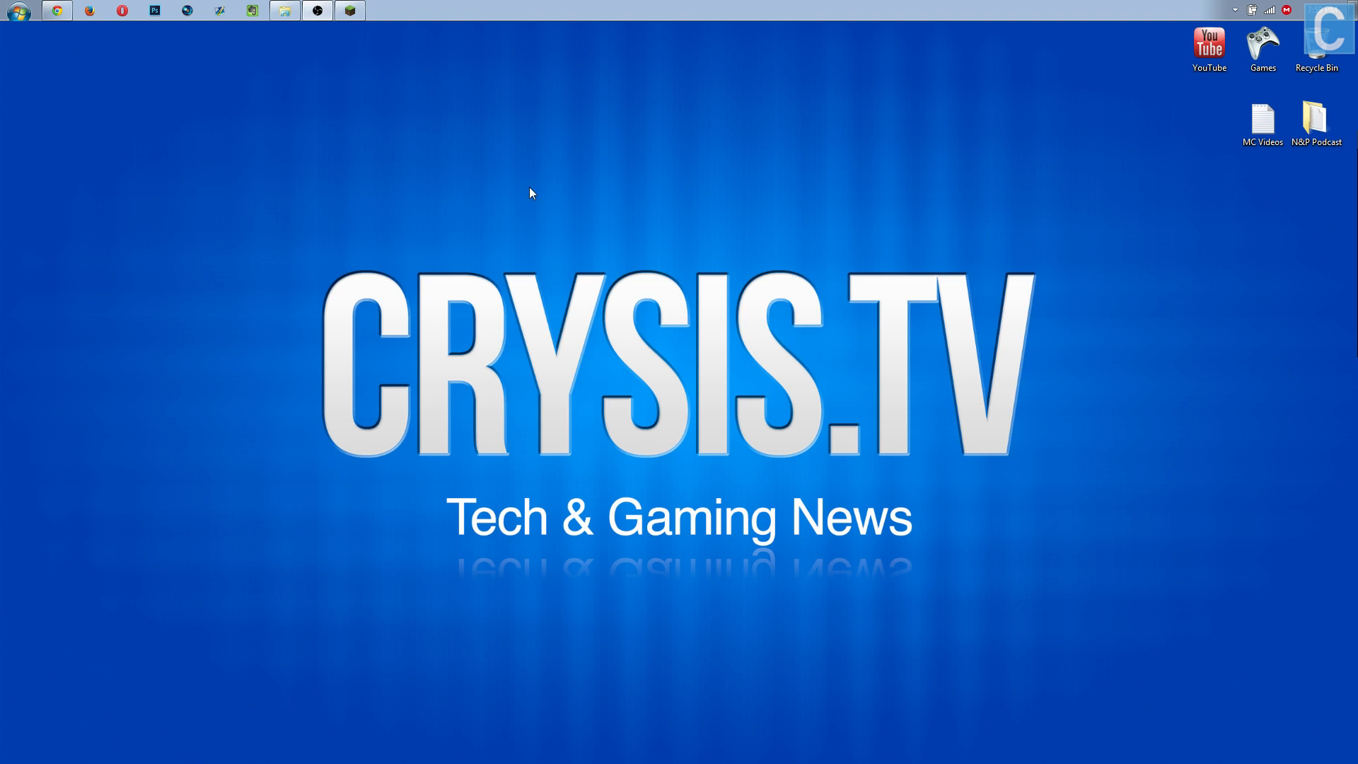
- Set the launcher profile's Use version to release 1.7.5
left_click(349, 10)
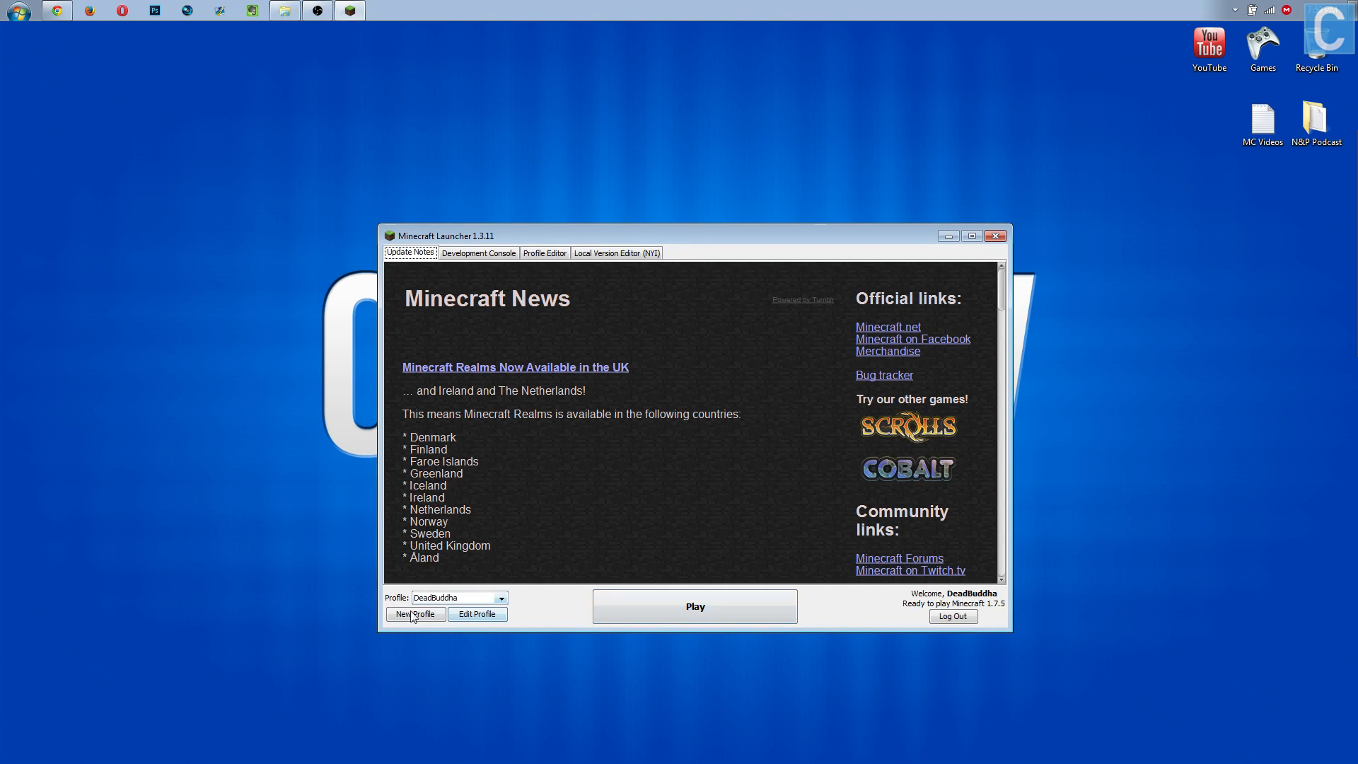
left_click(477, 614)
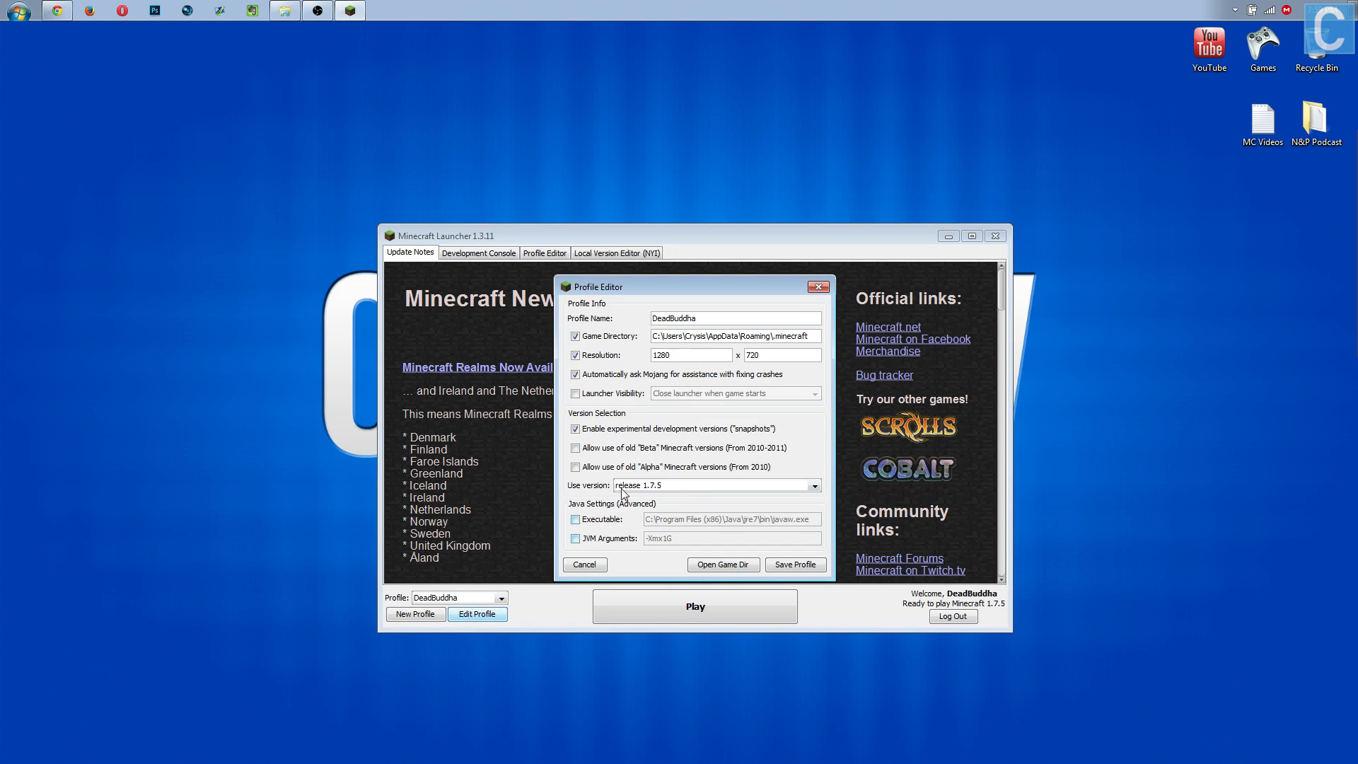
left_click(812, 485)
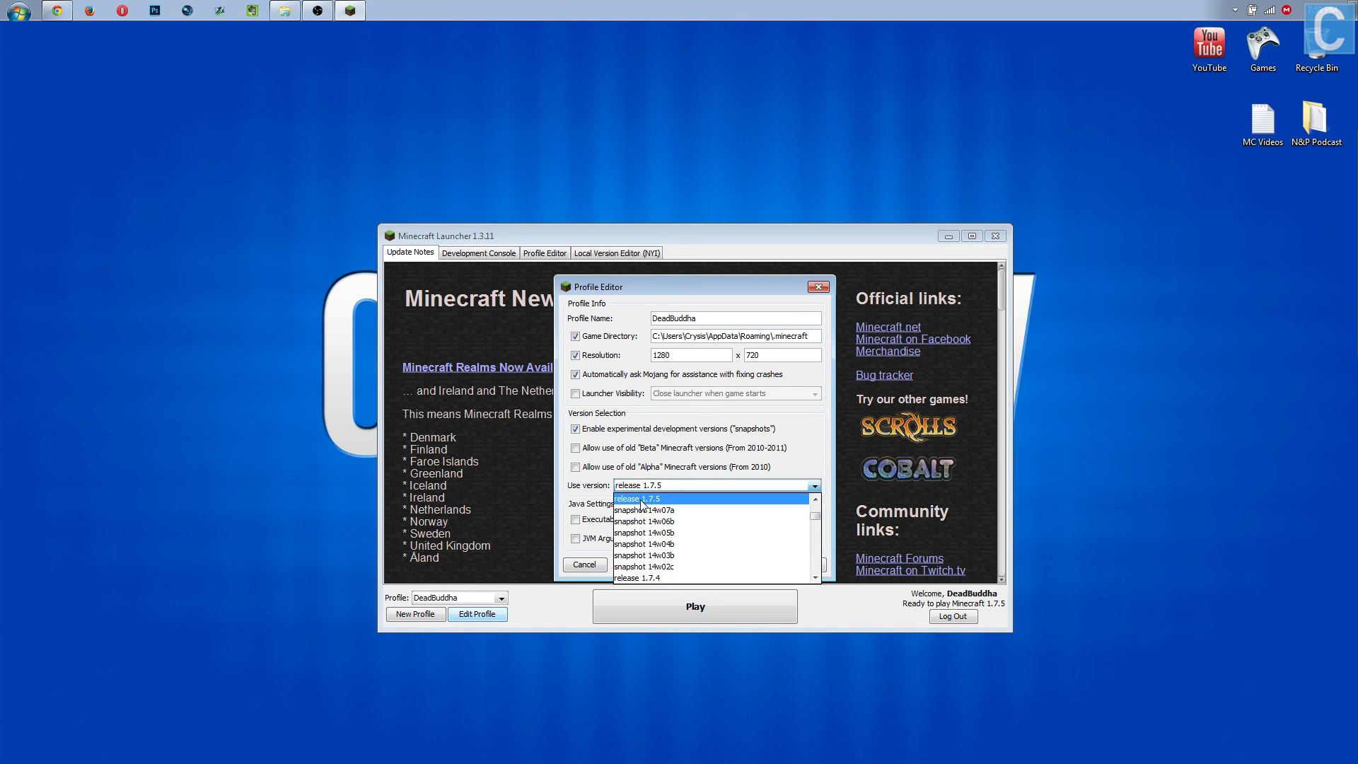
left_click(638, 498)
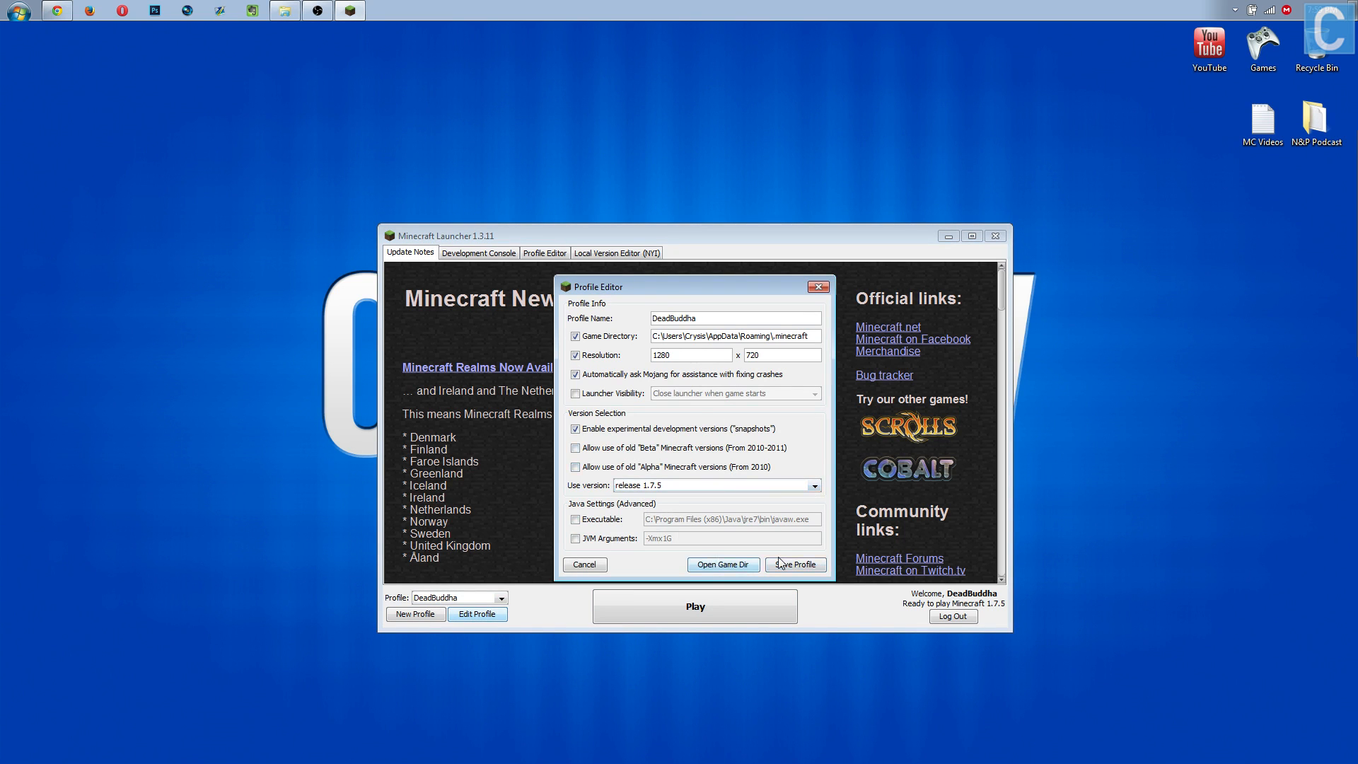
- Save the profile and launch Minecraft 1.7.5 once
left_click(794, 565)
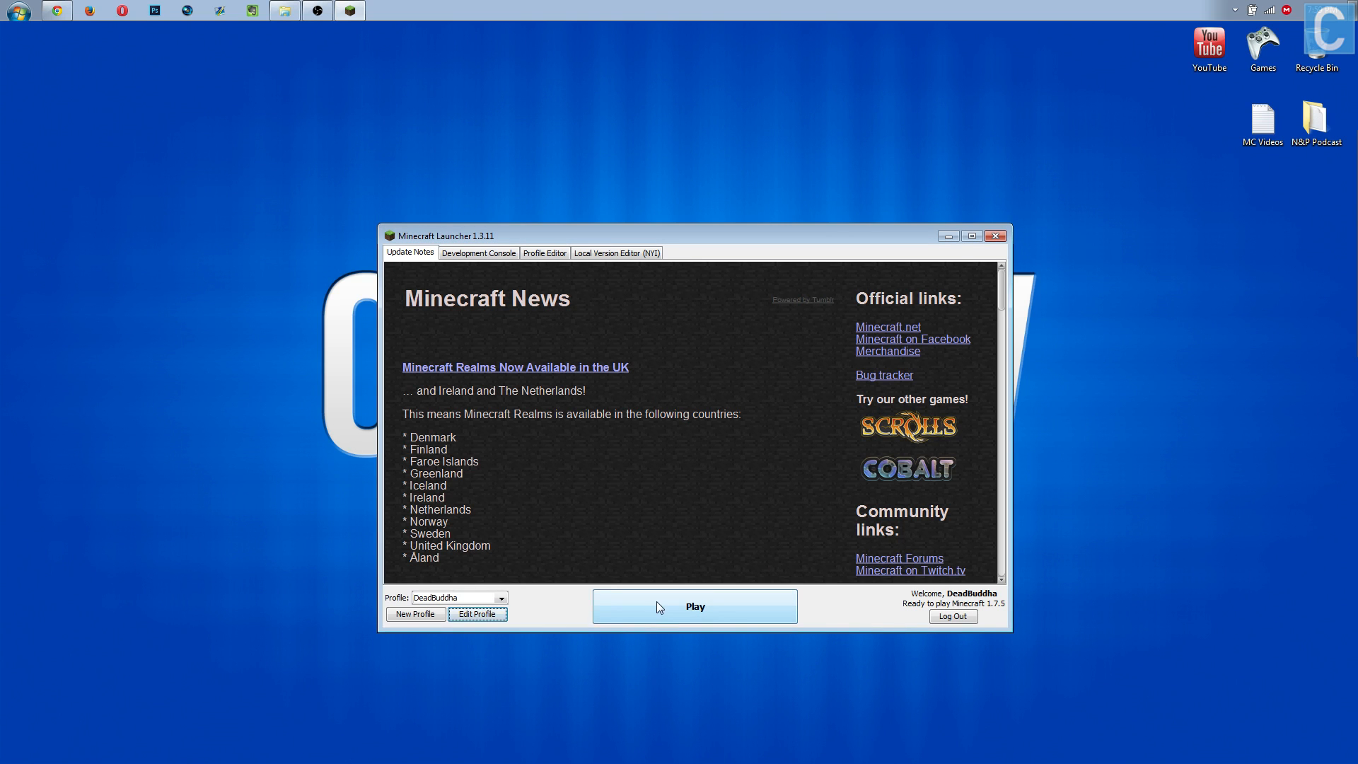
left_click(693, 605)
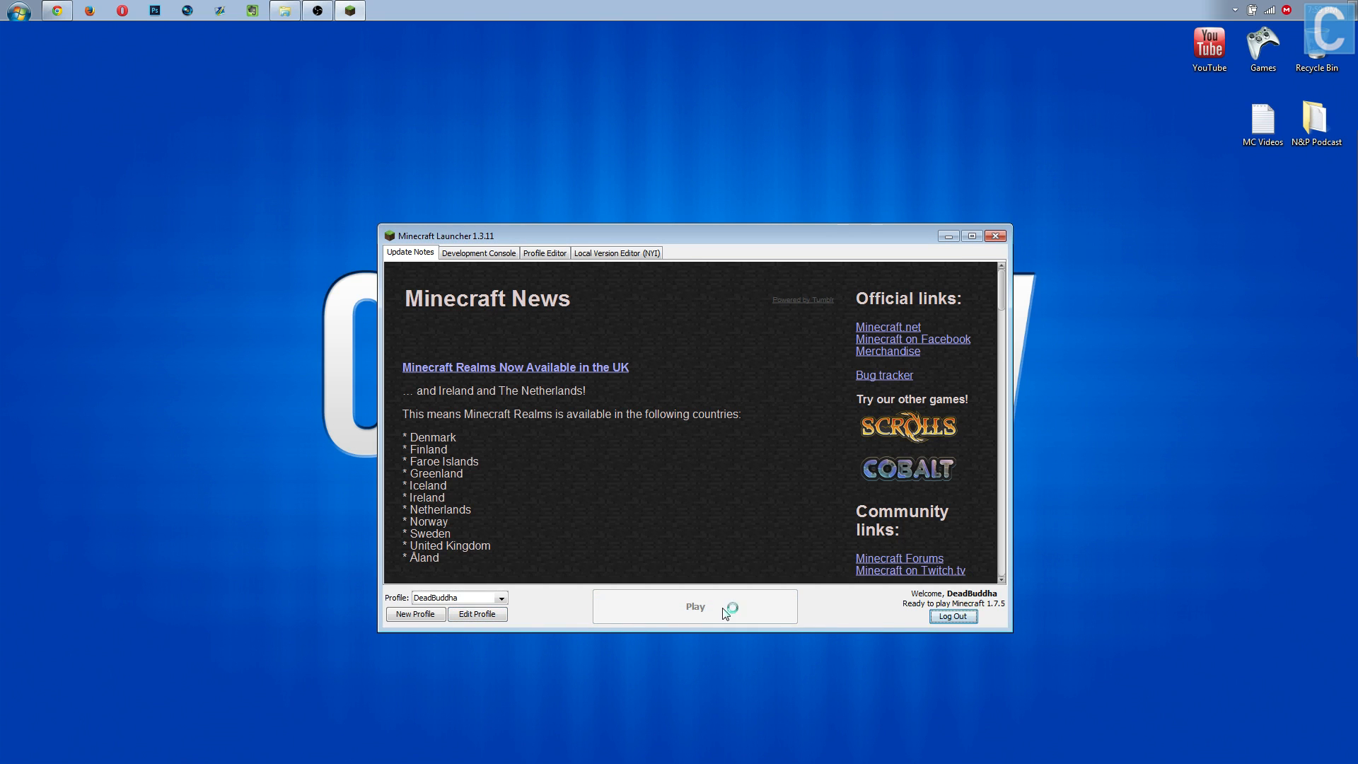
left_click(693, 607)
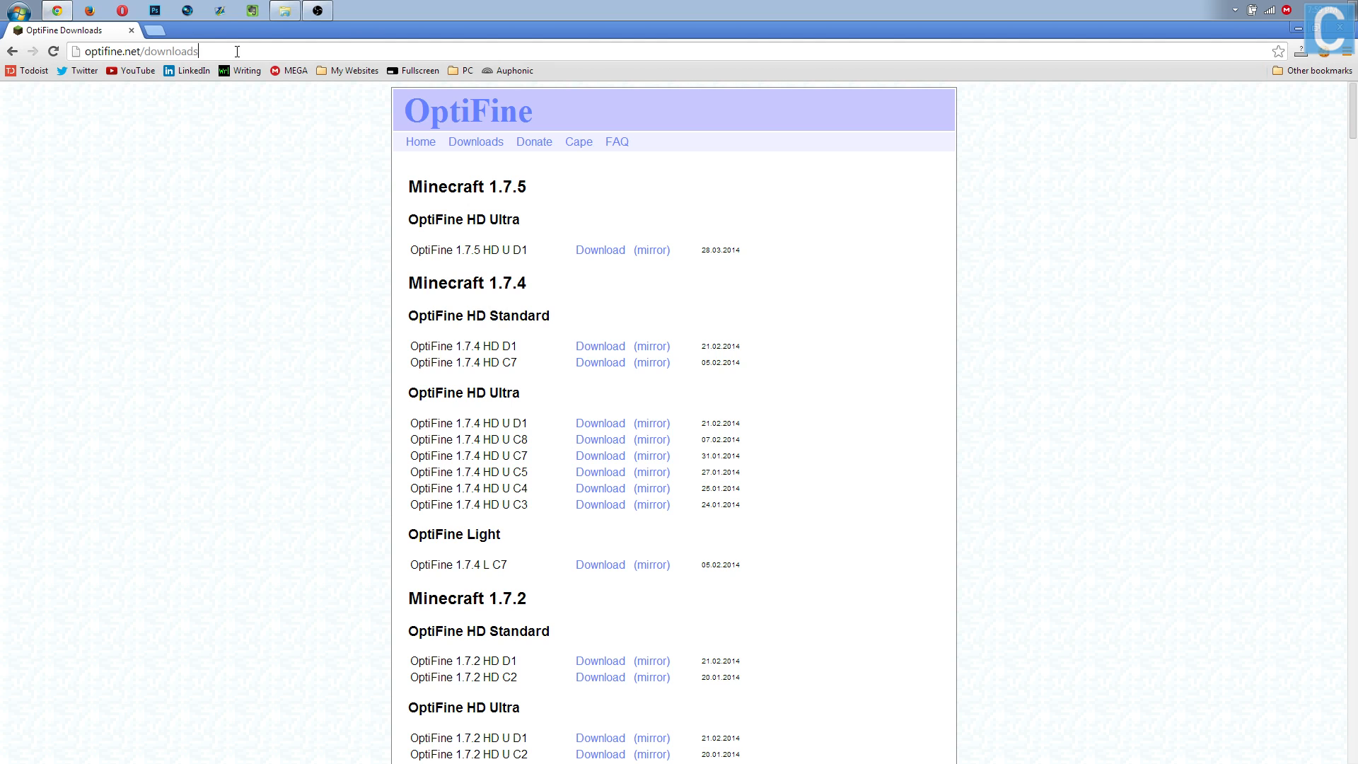
mouse_move(568, 262)
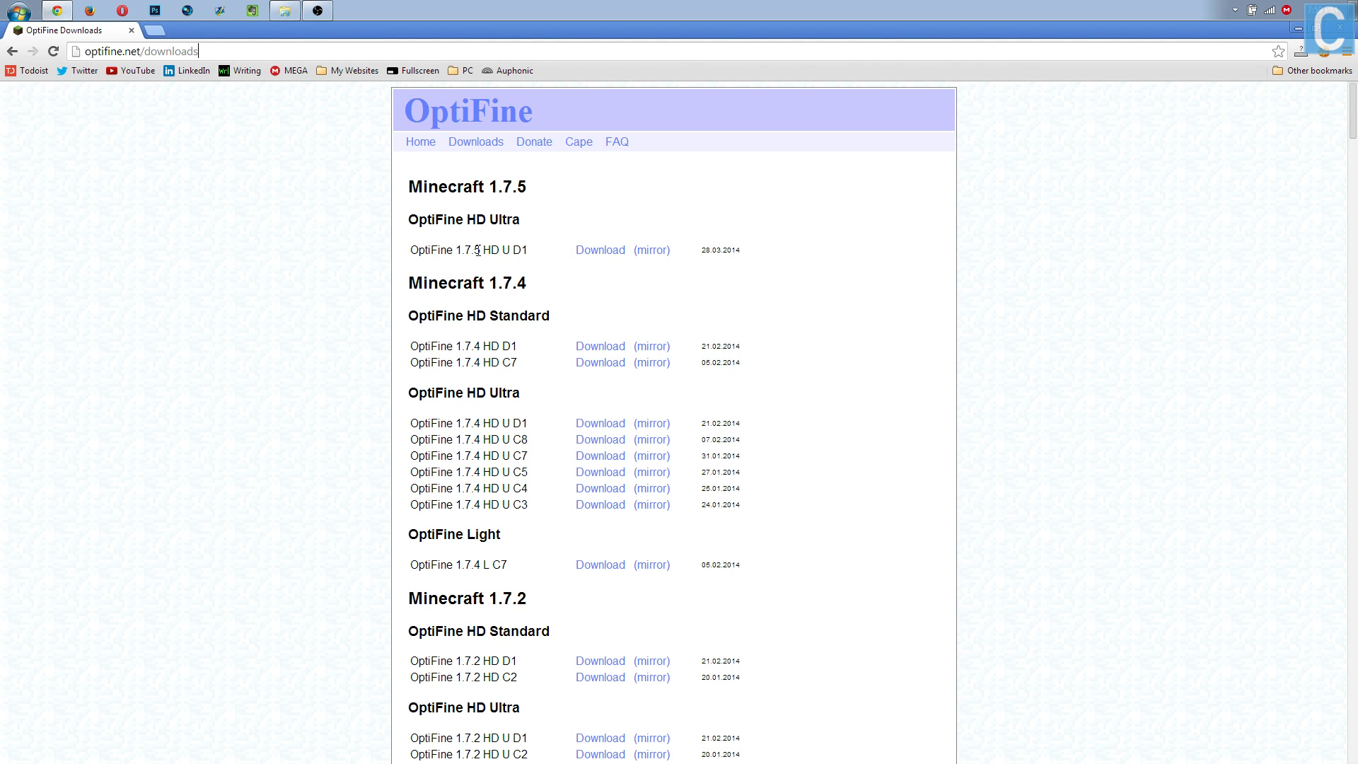
mouse_move(515, 256)
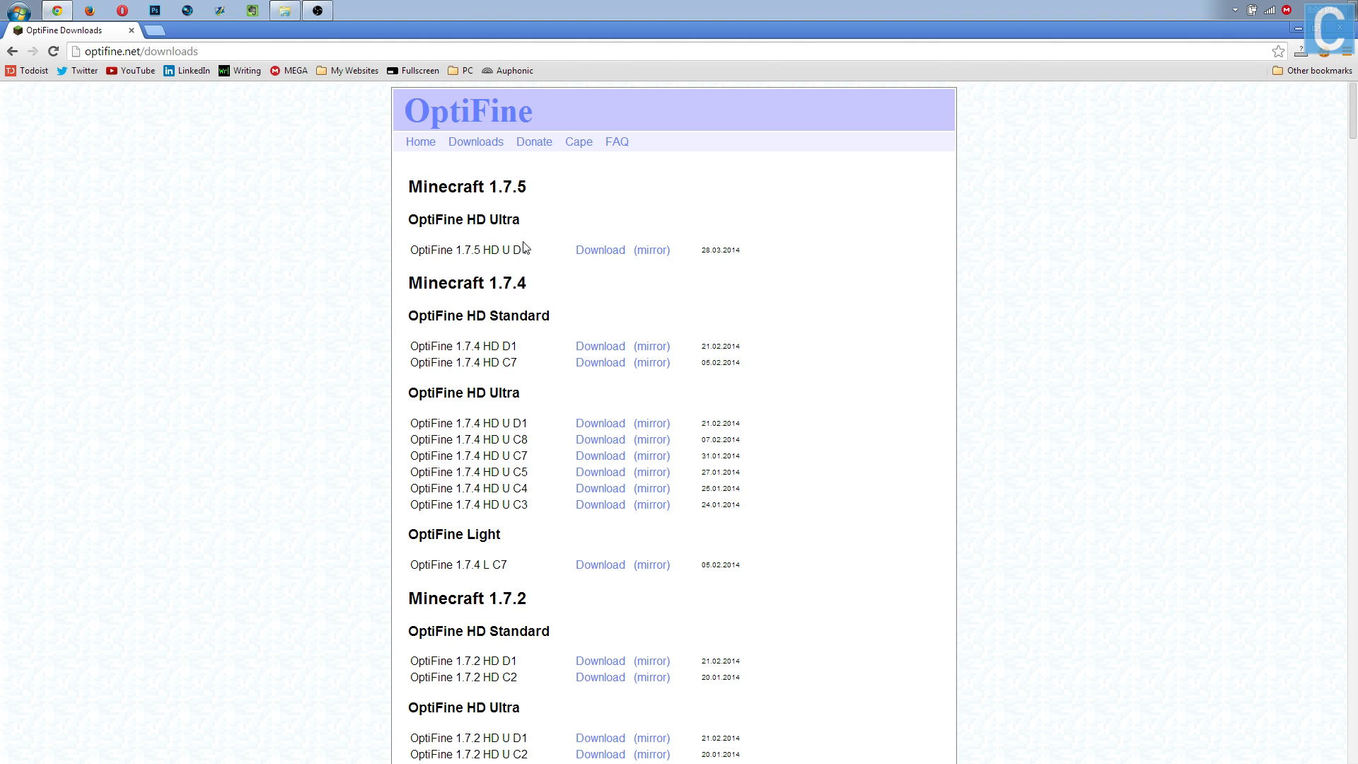
mouse_move(721, 244)
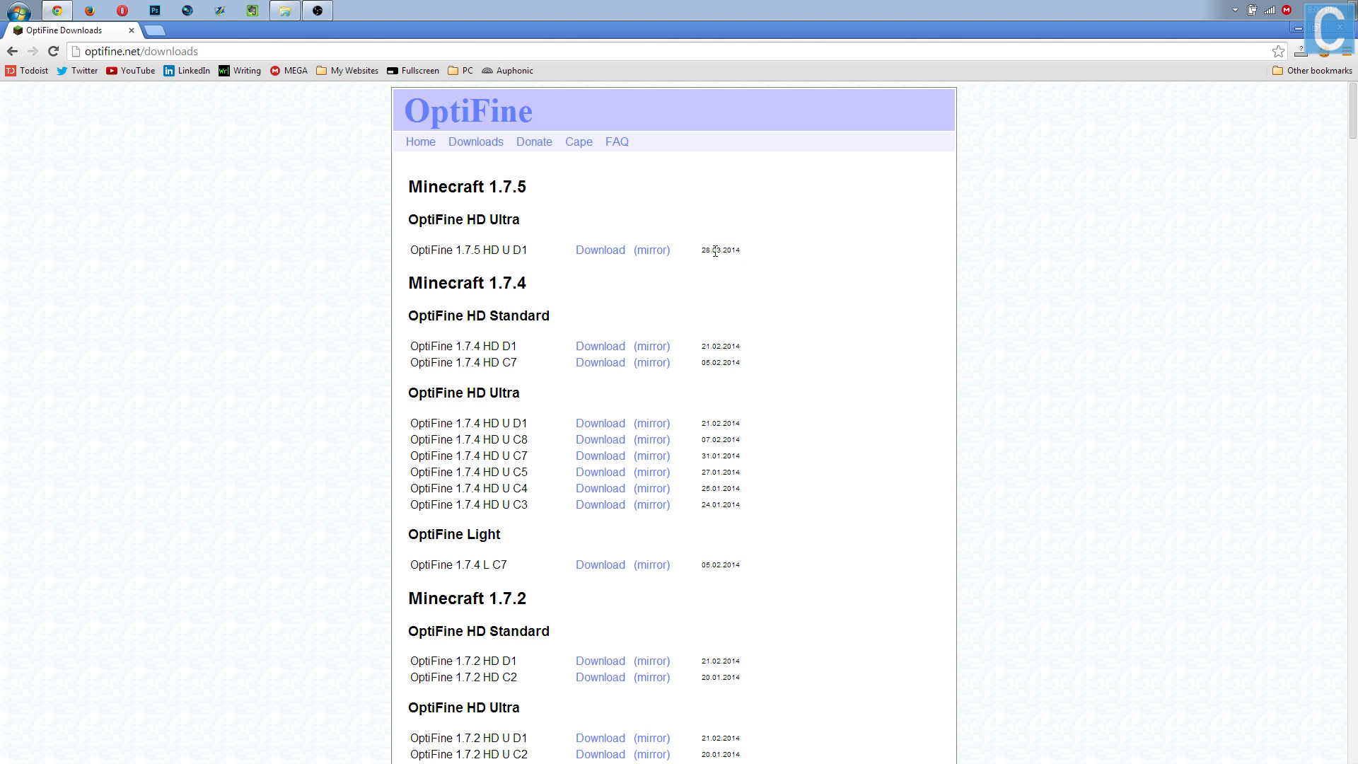
mouse_move(701, 258)
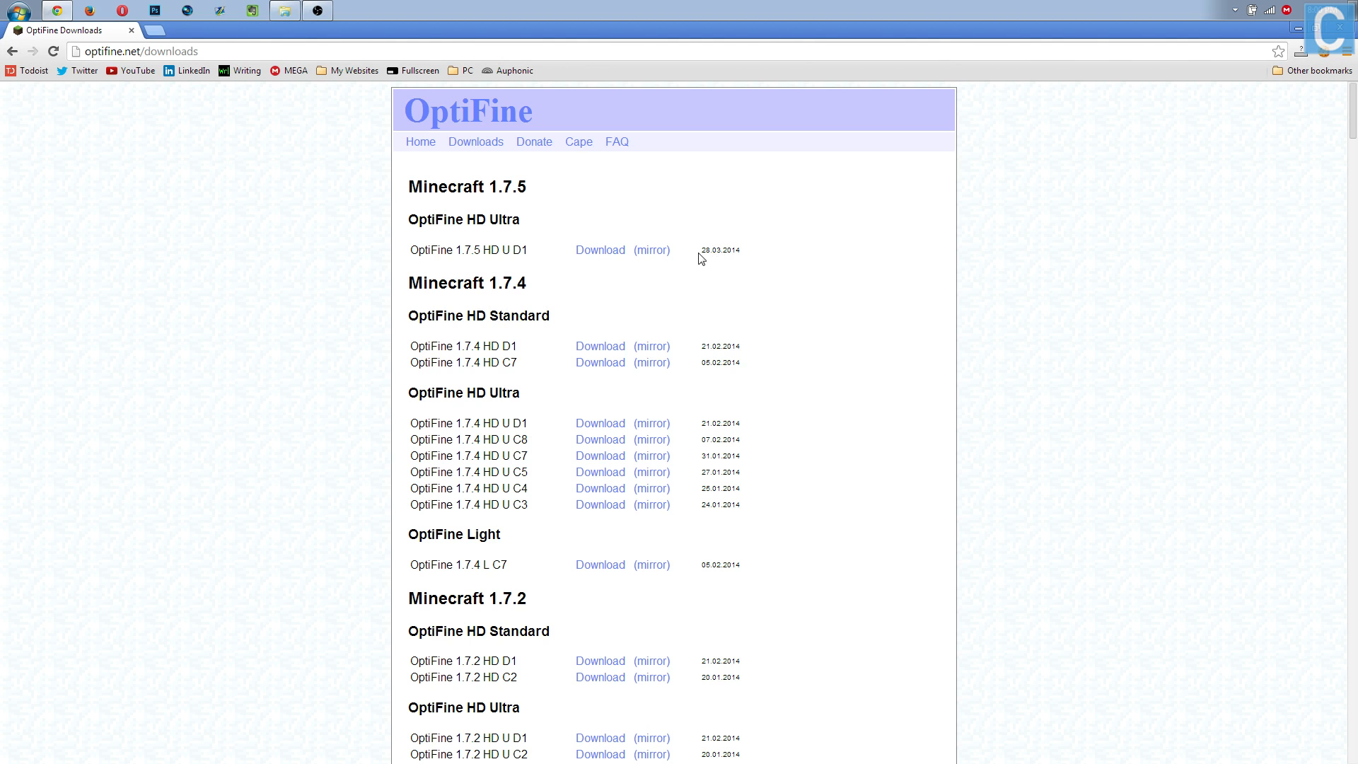
mouse_move(705, 262)
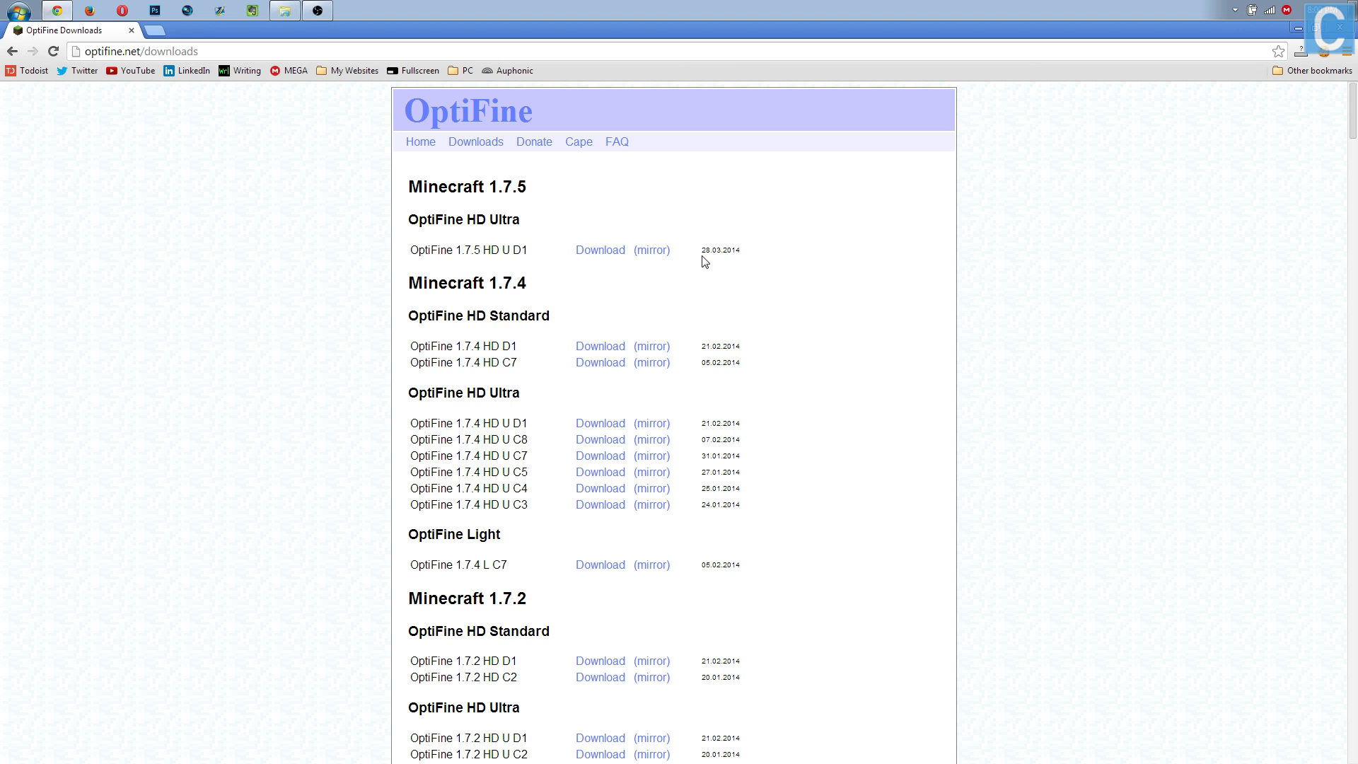
- Follow the OptiFine 1.7.5 HD U D1 download link and dismiss the Confirm Navigation popup
left_click(138, 51)
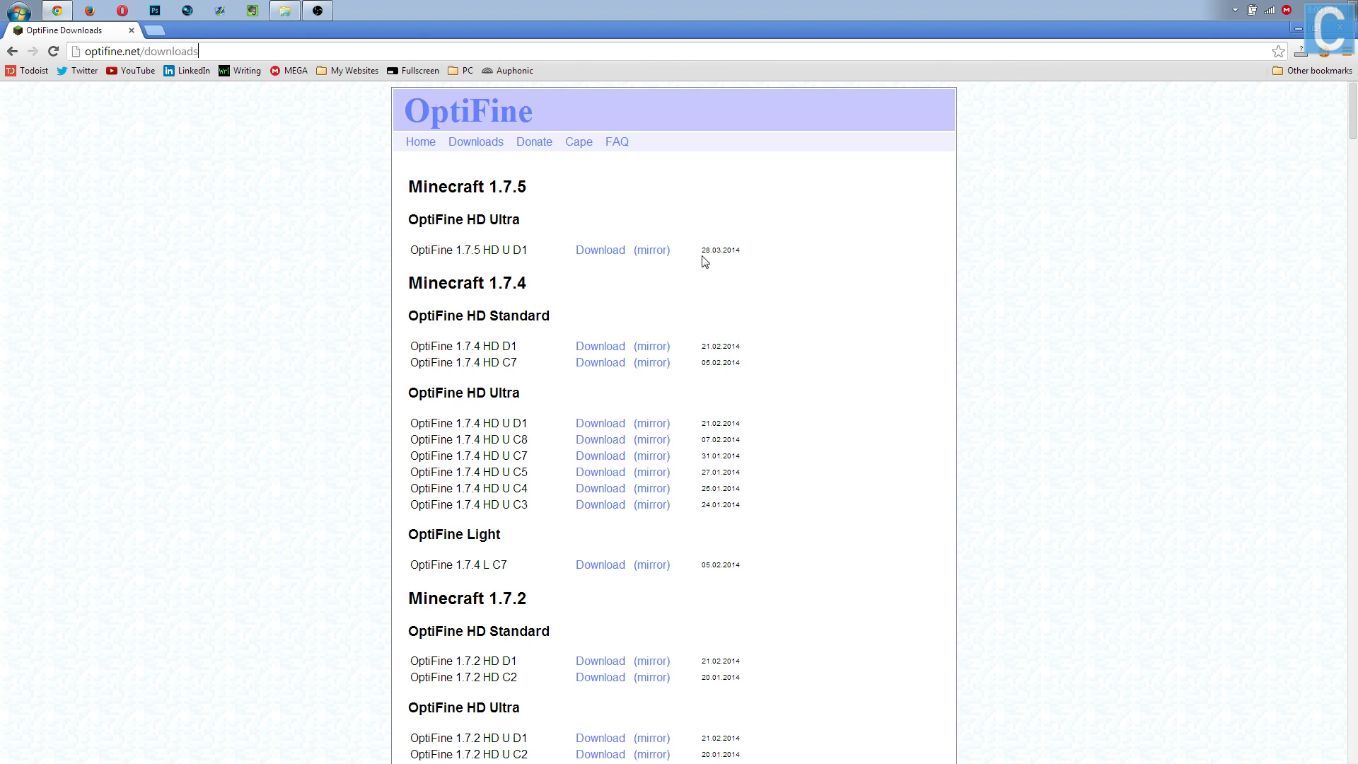
left_click(600, 249)
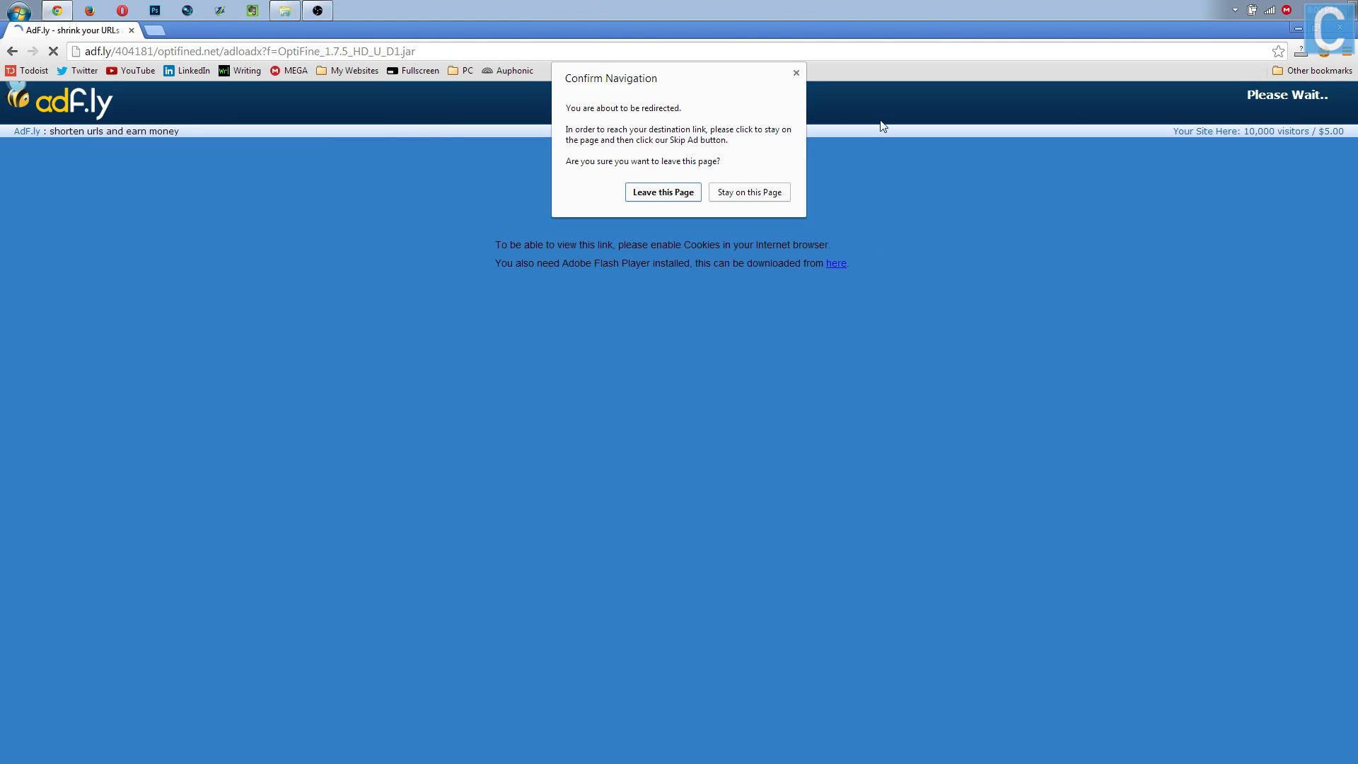
mouse_move(797, 72)
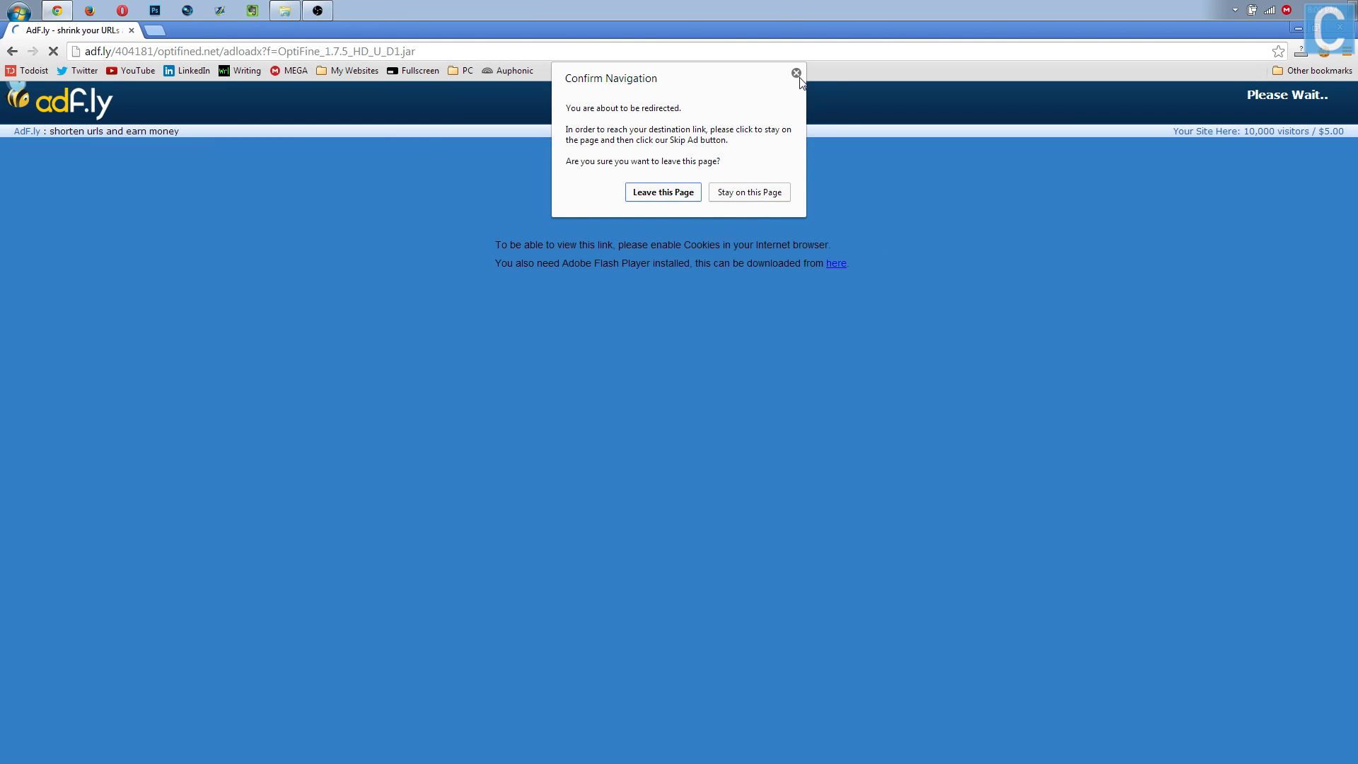
left_click(795, 72)
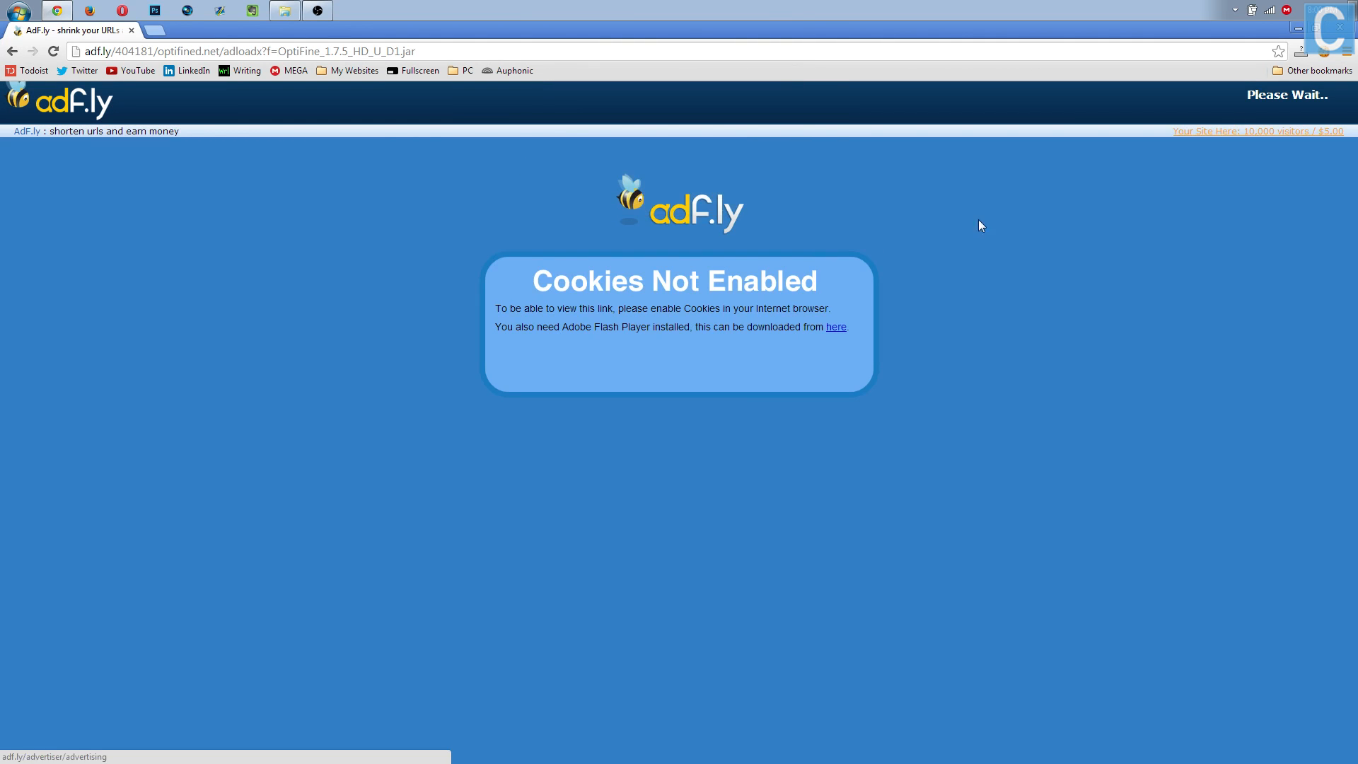
mouse_move(758, 360)
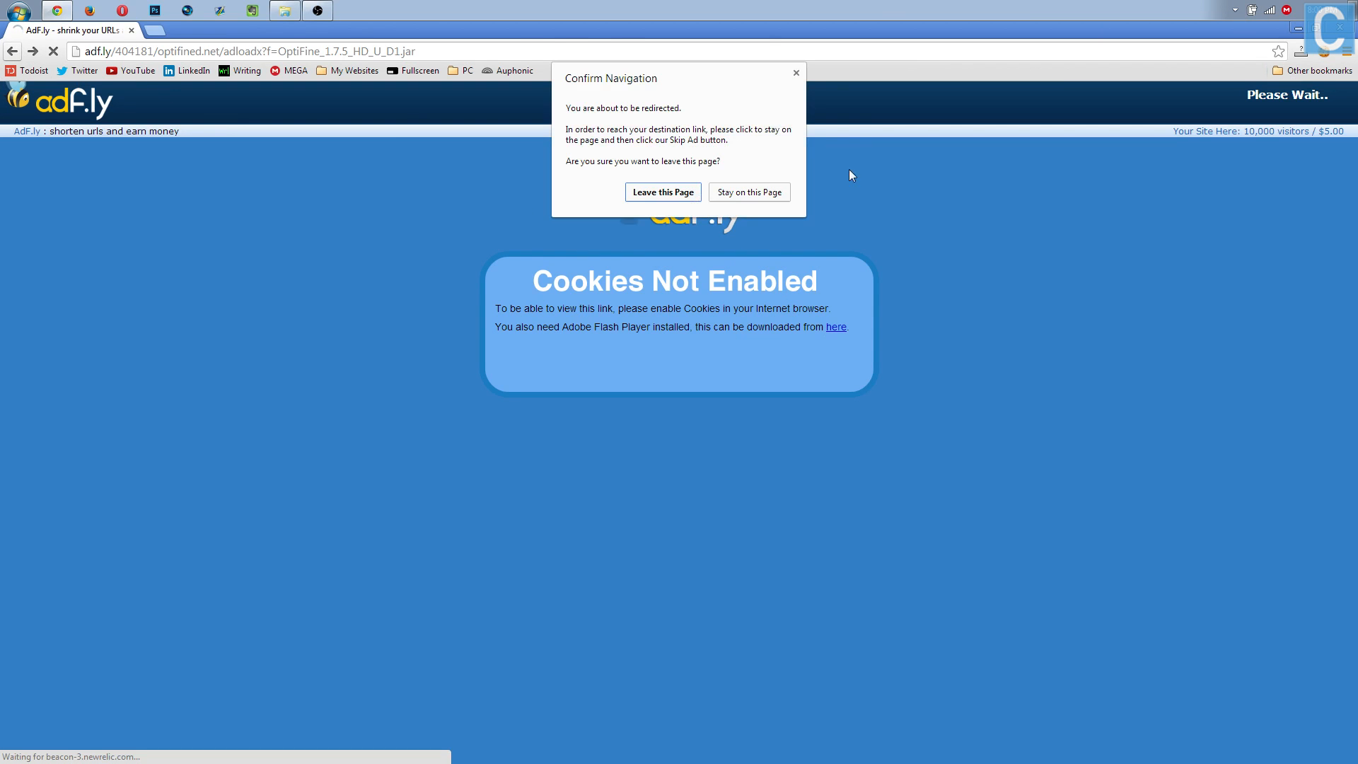
- Download OptiFine_1.7.5_HD_U_D1.jar from the mirror and keep it despite Chrome's warning
left_click(662, 191)
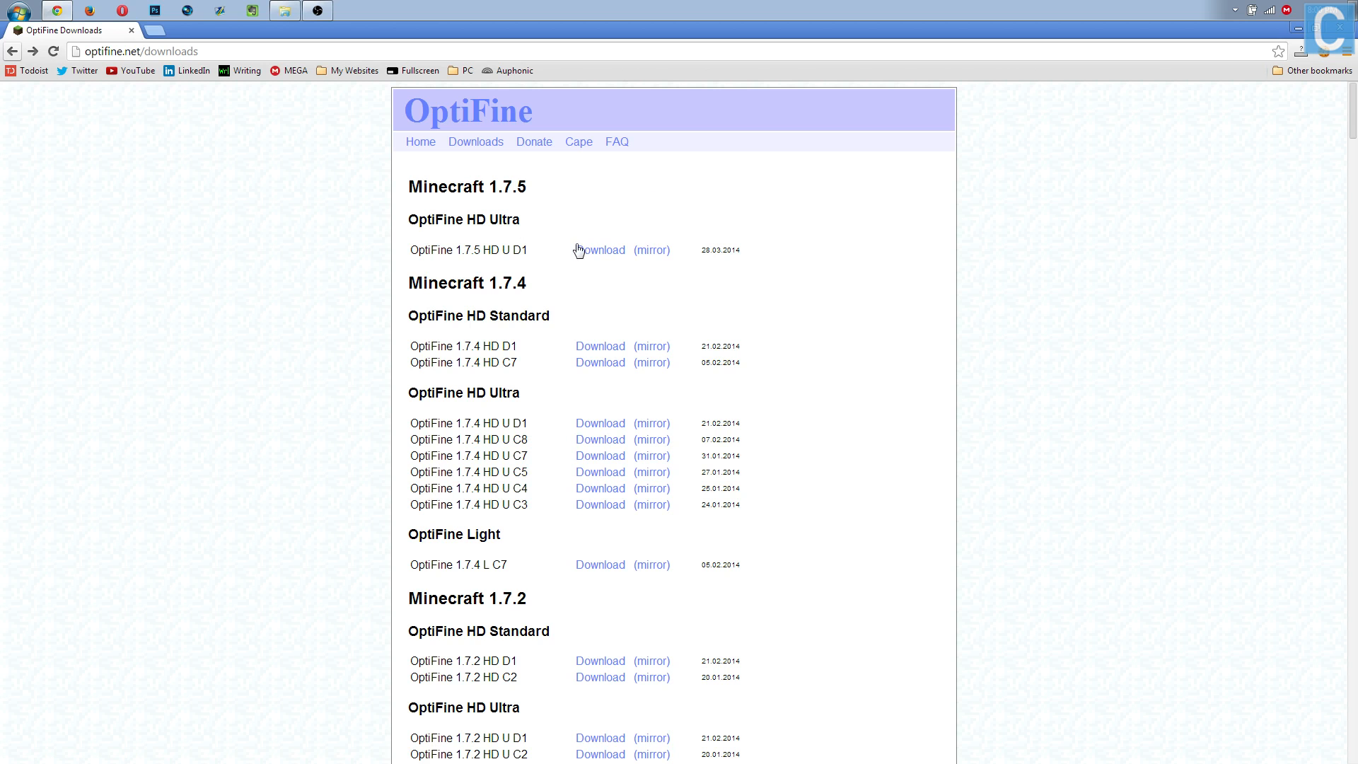
left_click(600, 249)
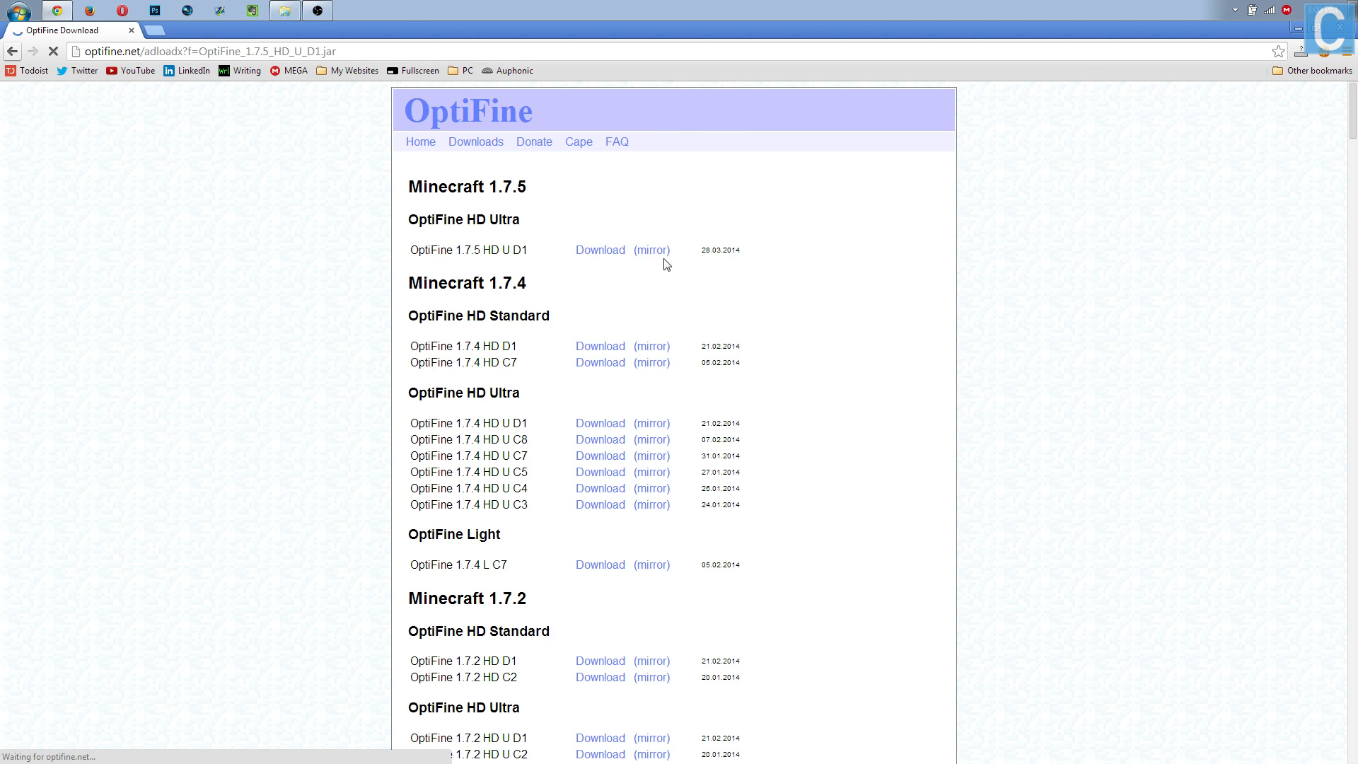
left_click(600, 249)
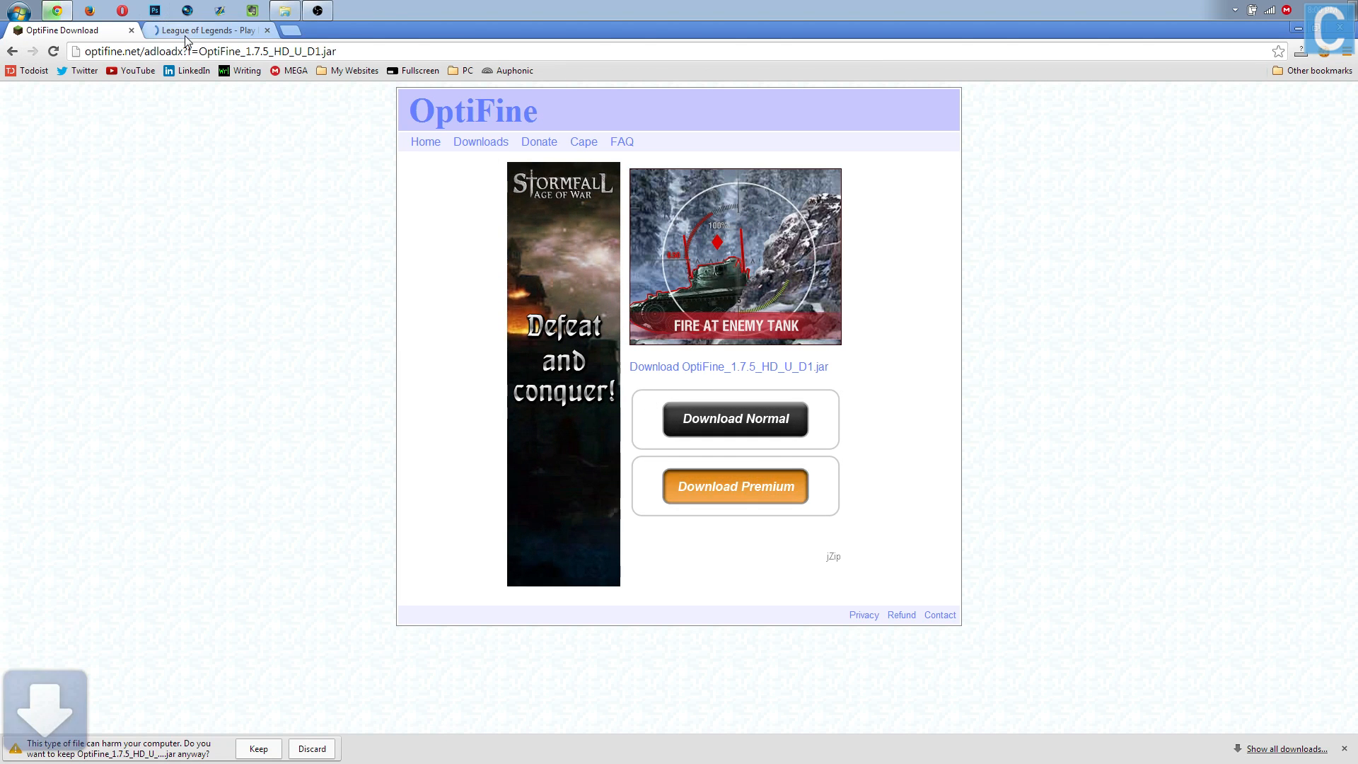
left_click(257, 749)
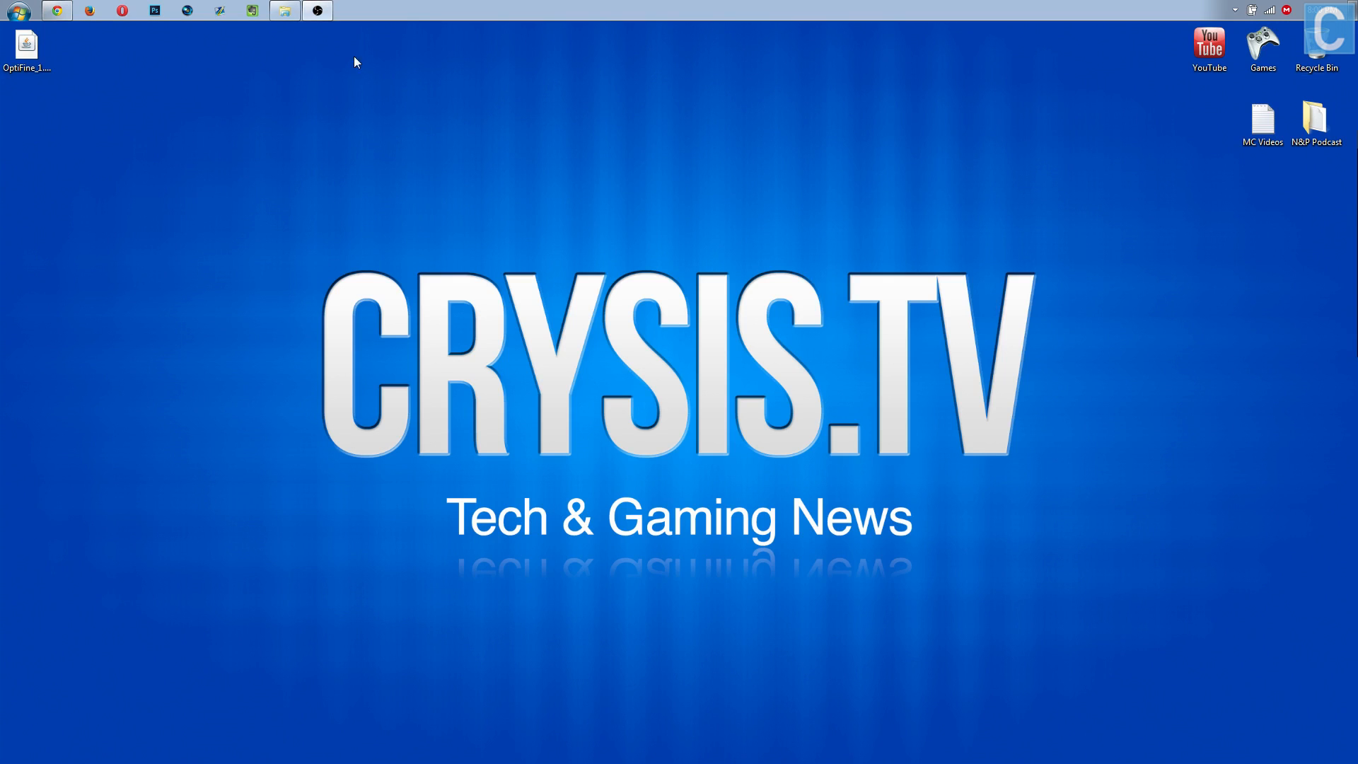
- Run the downloaded jar, install OptiFine for 1.7.5, confirm success, and relaunch the launcher
left_click_drag(25, 45, 455, 128)
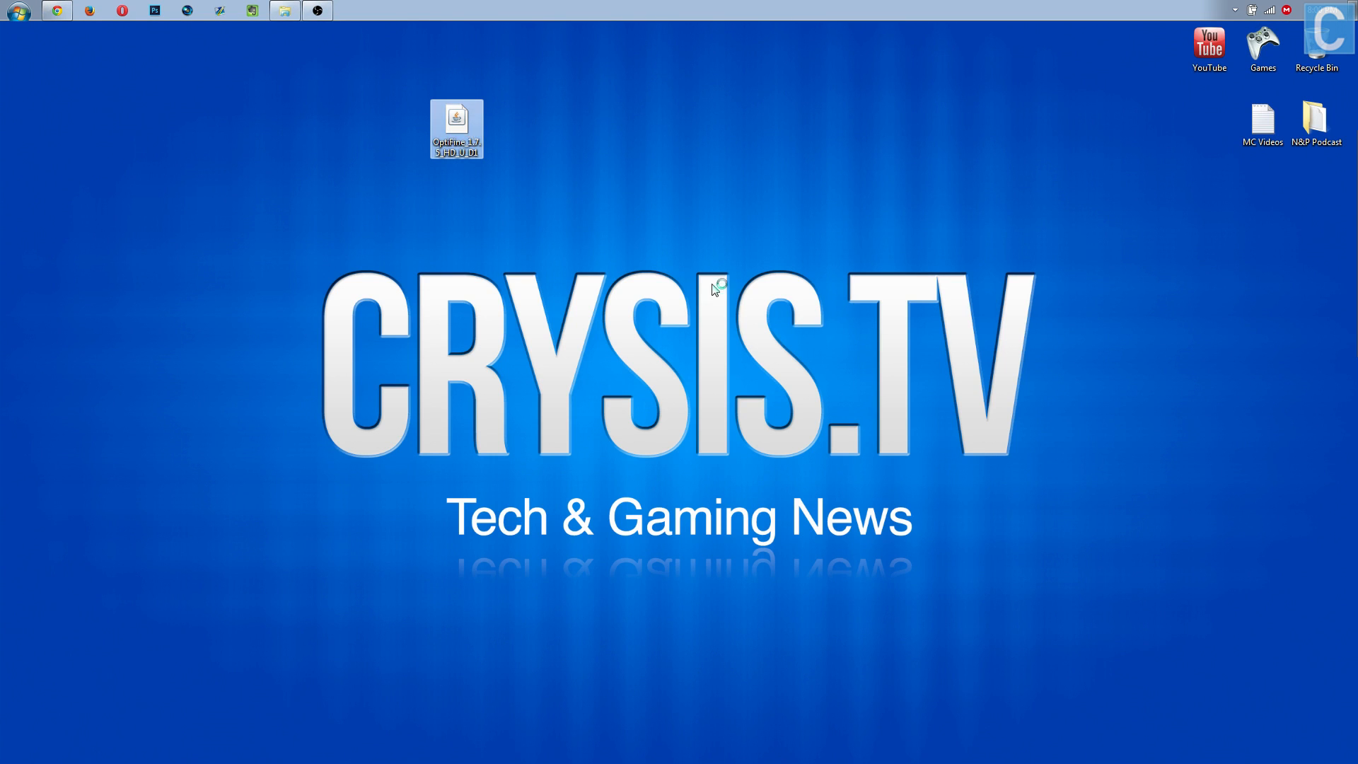
double_click(455, 122)
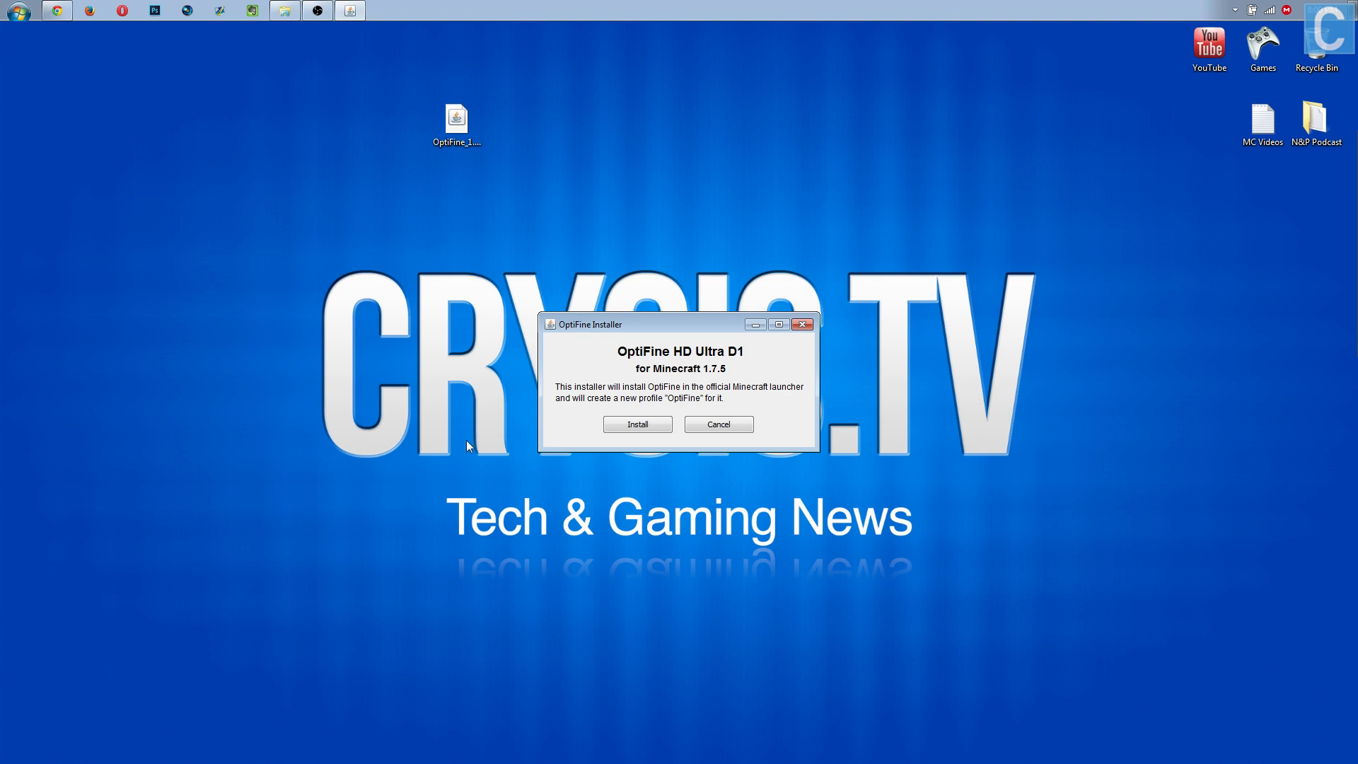
mouse_move(573, 340)
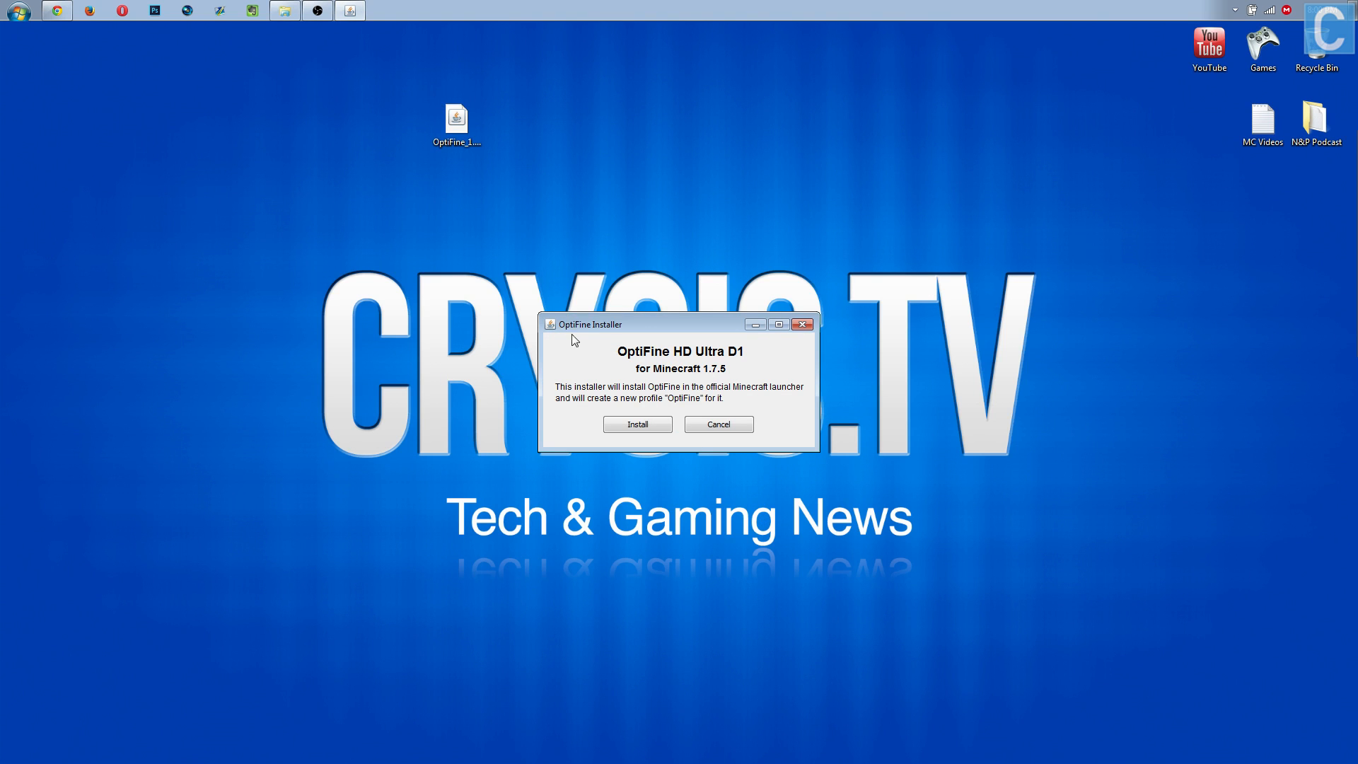
mouse_move(777, 396)
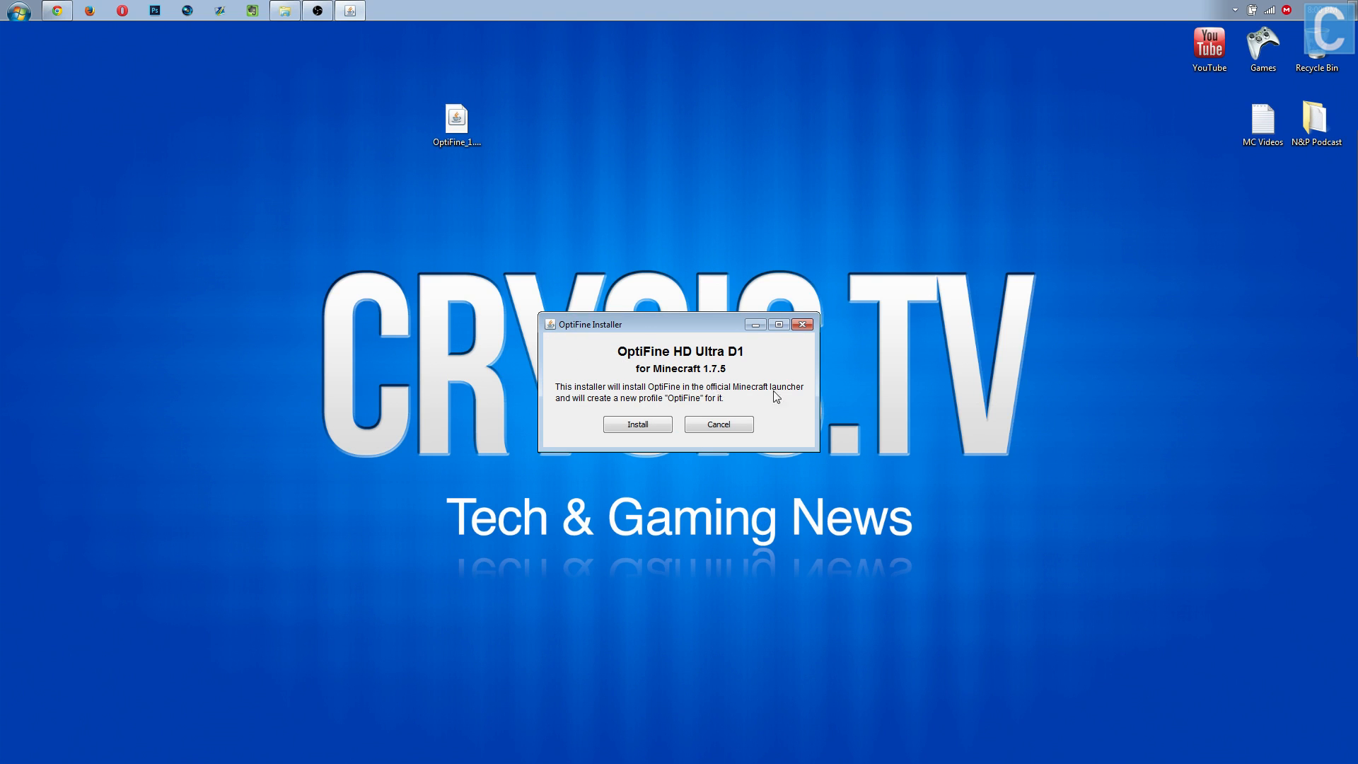
mouse_move(716, 401)
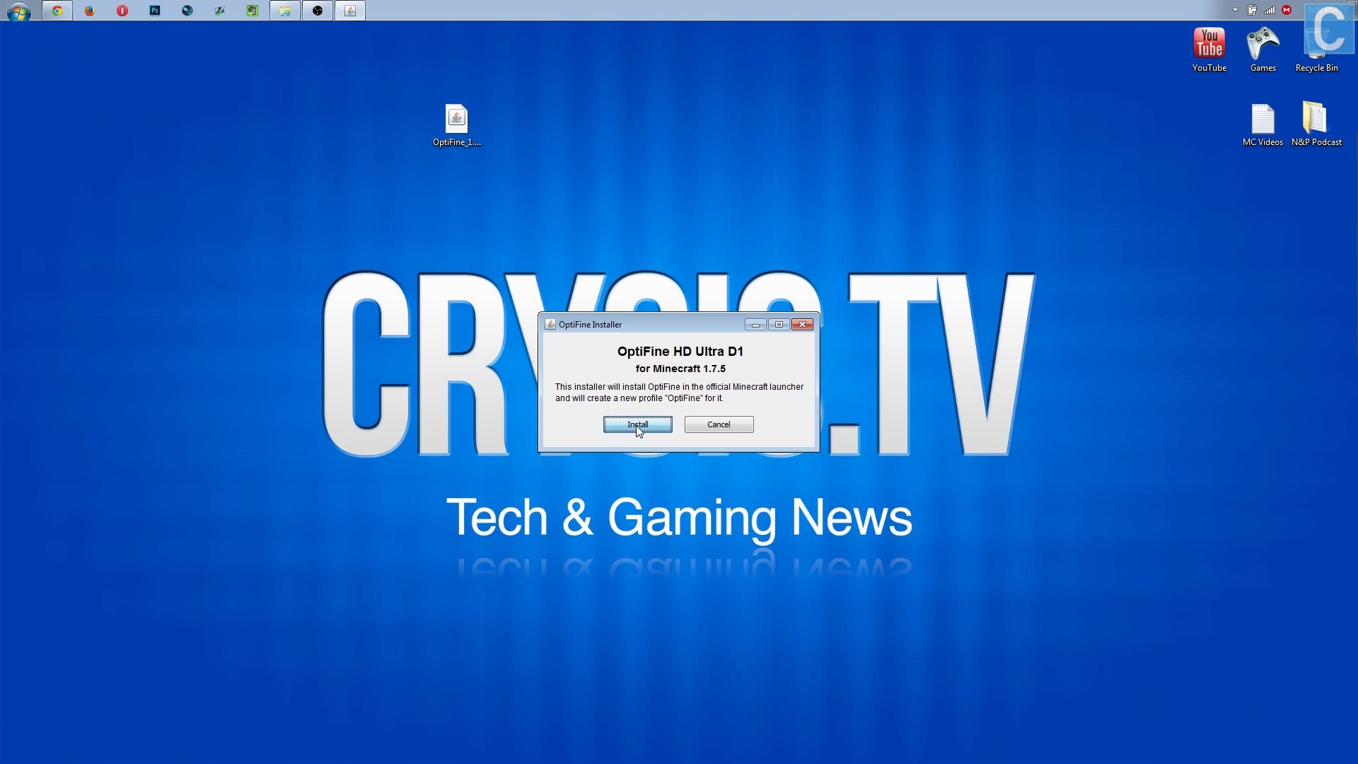
left_click(636, 425)
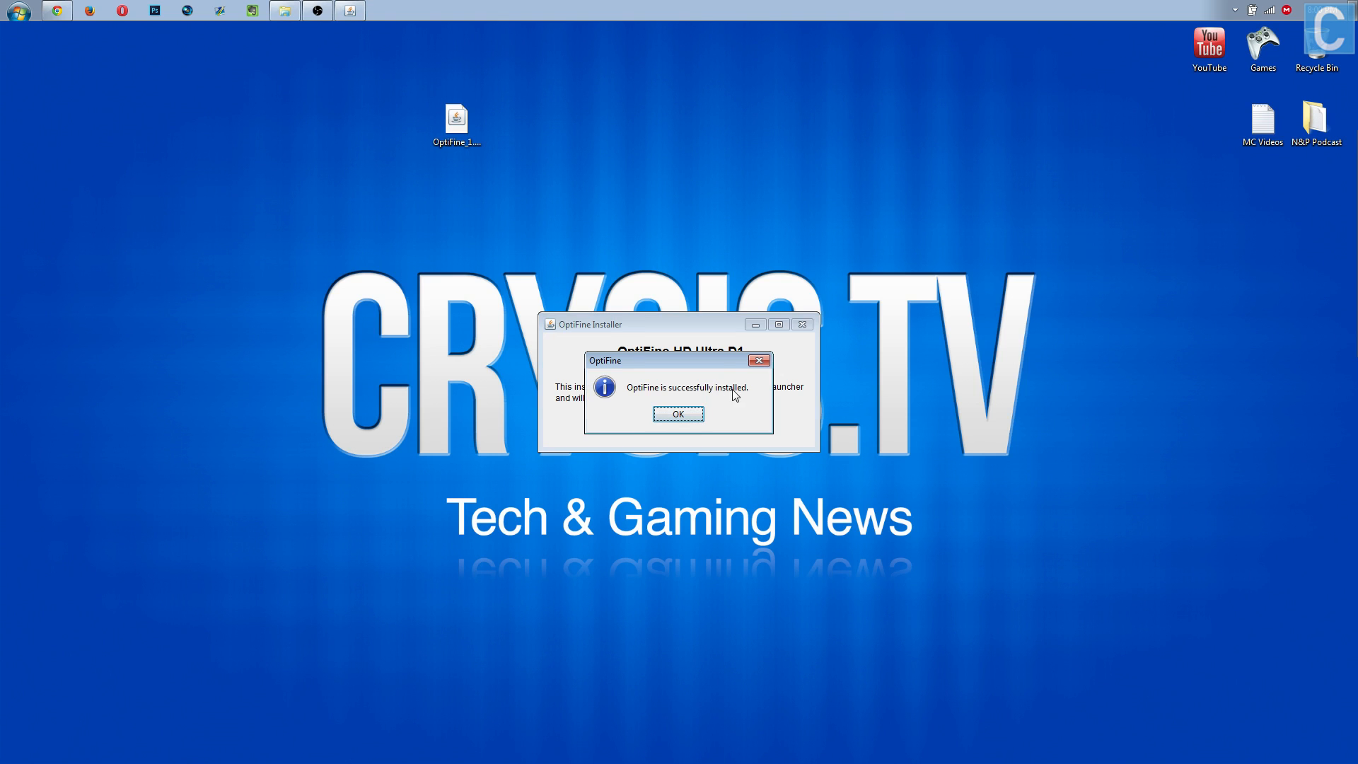
left_click(677, 415)
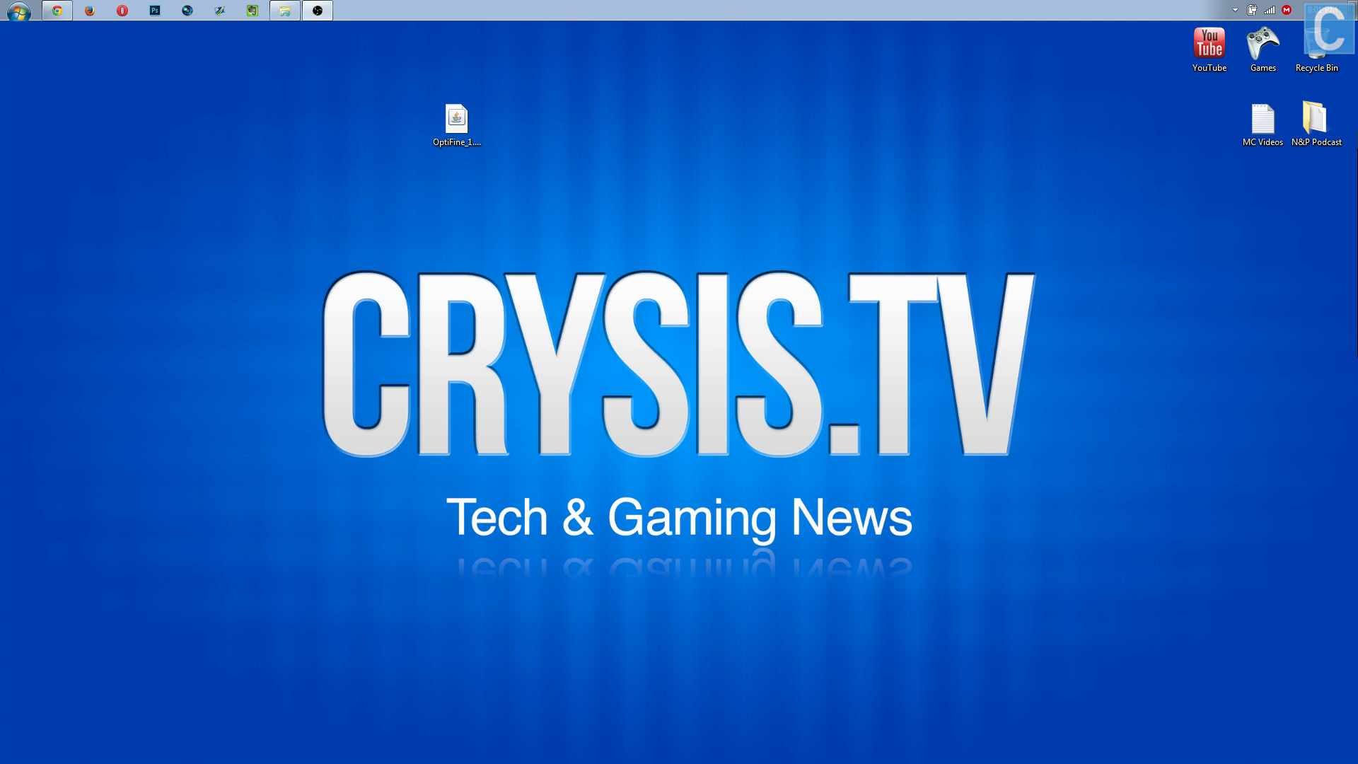
double_click(456, 119)
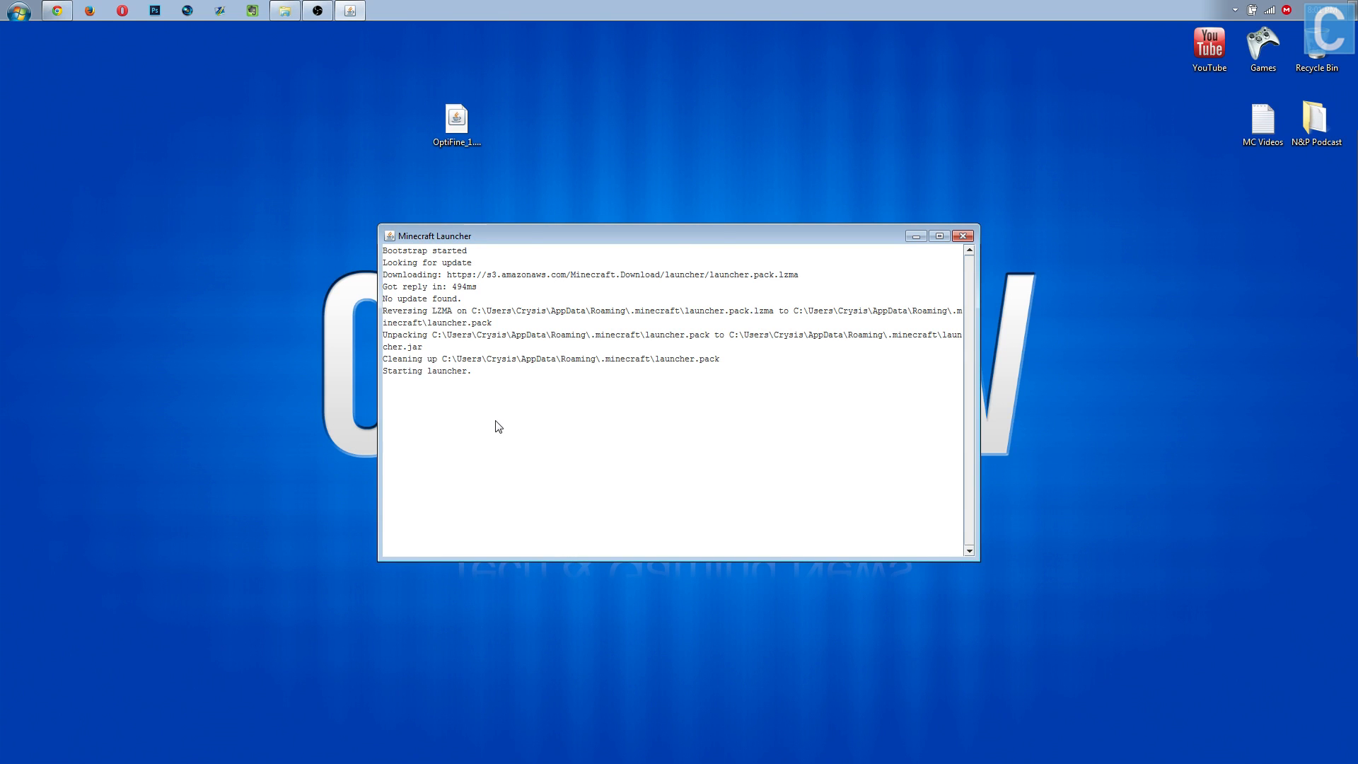
mouse_move(491, 414)
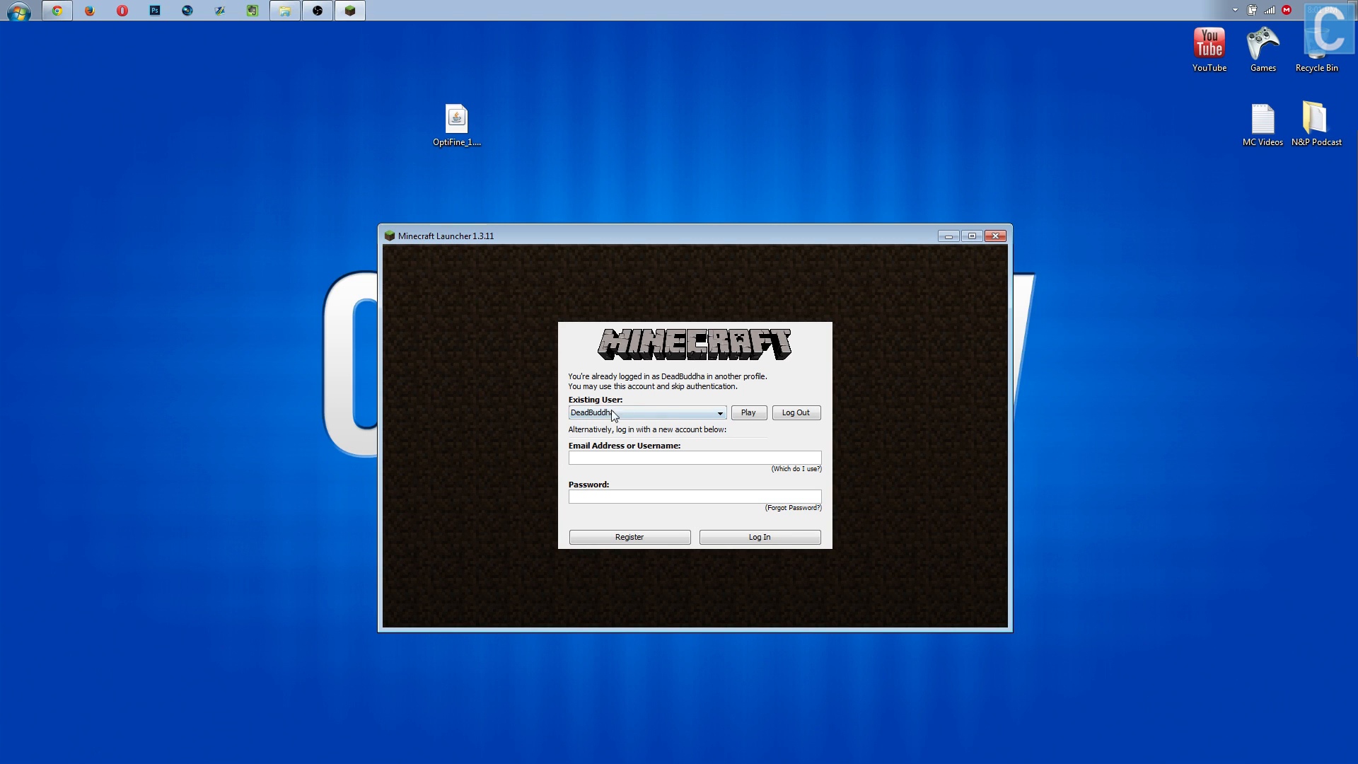
mouse_move(414, 286)
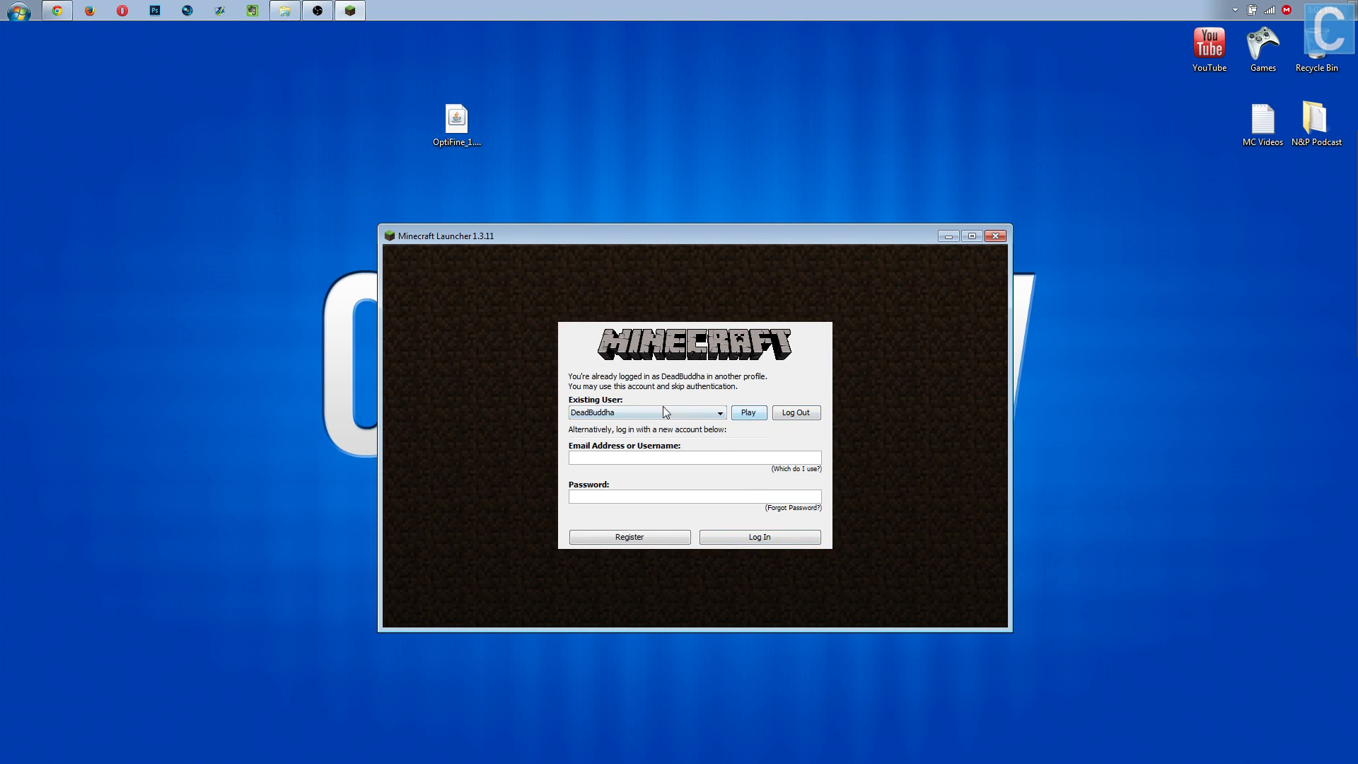
- Log in as the existing user and show the launcher's profile list
left_click(745, 412)
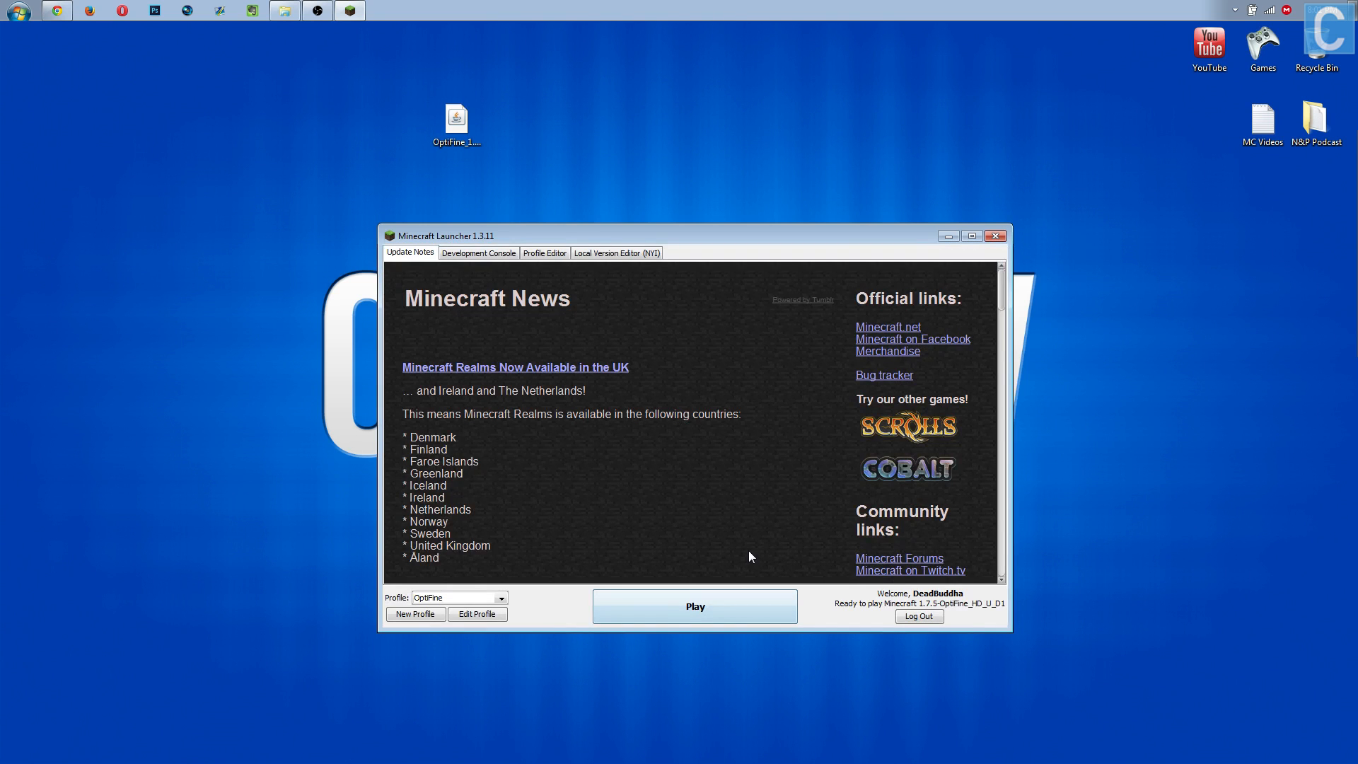
mouse_move(571, 308)
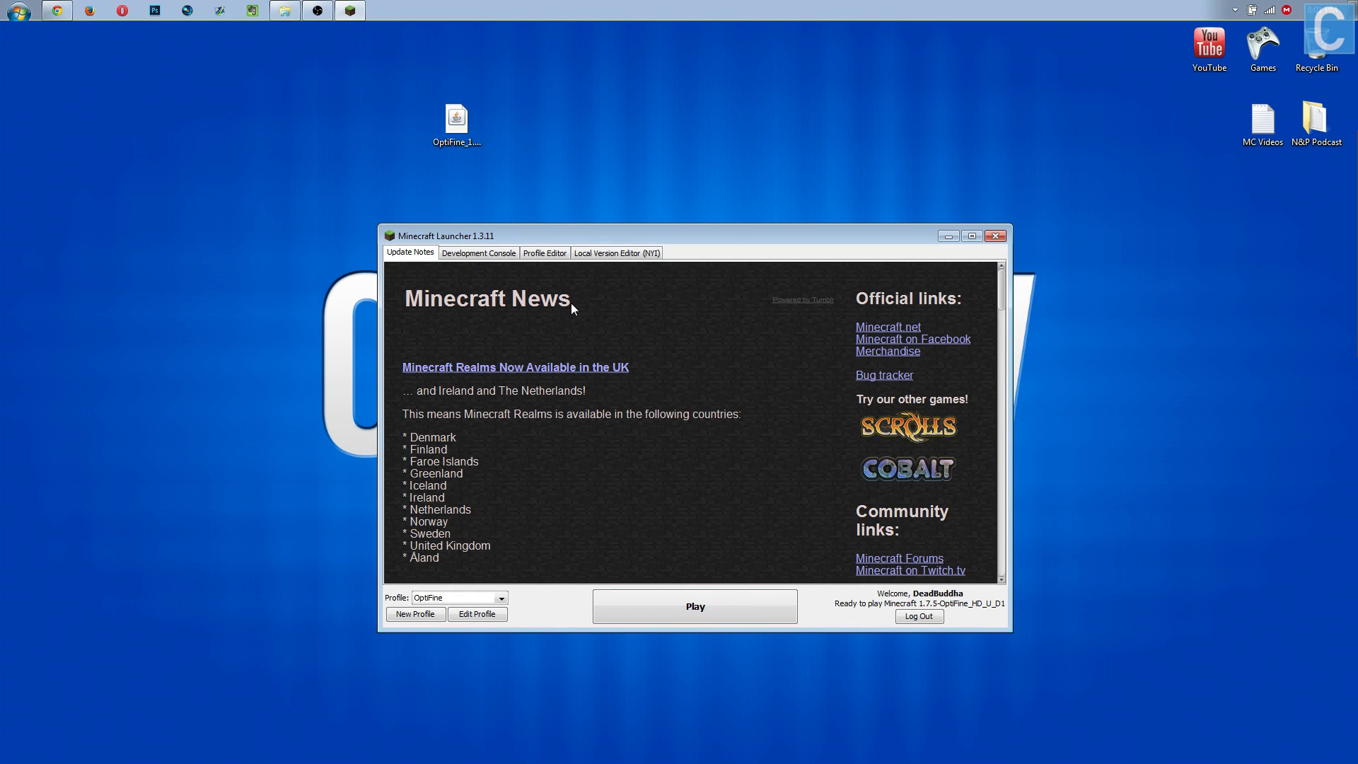
left_click(543, 252)
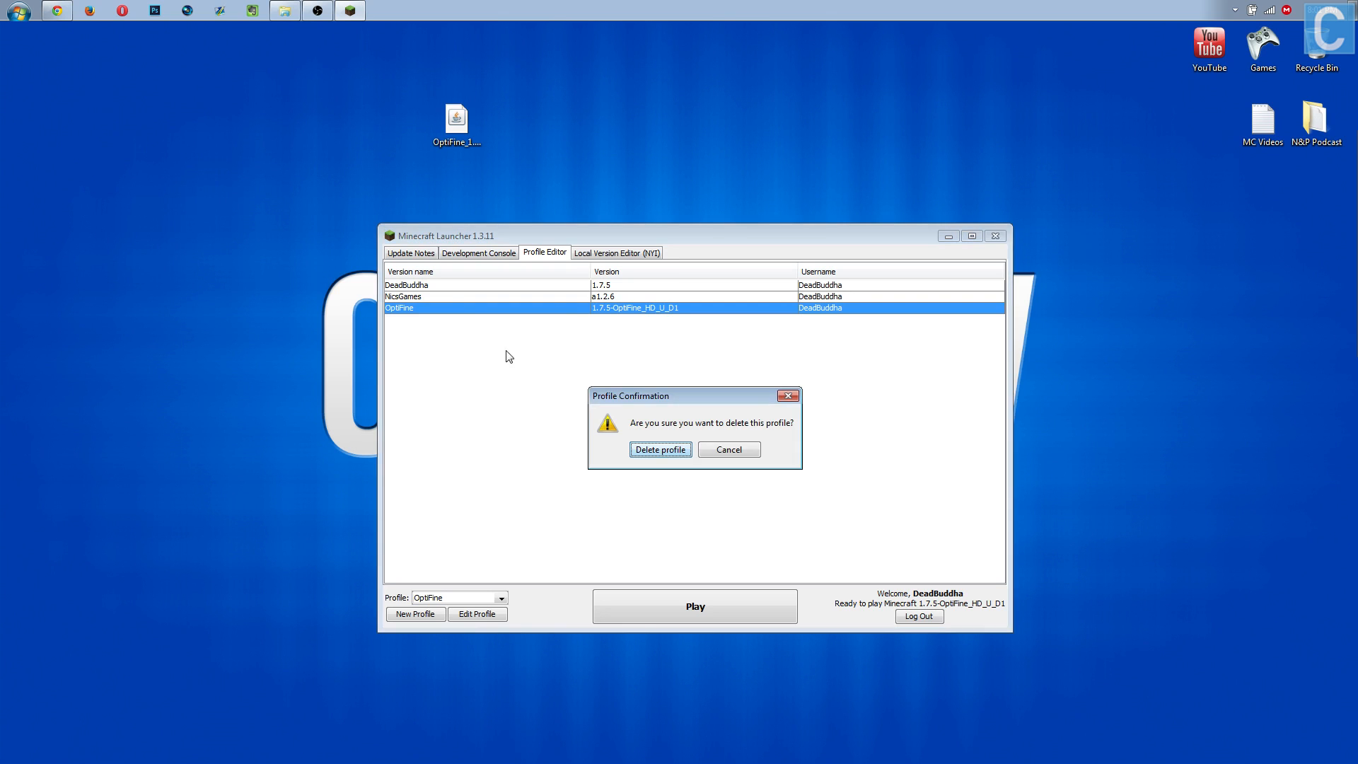
- Confirm deleting the separate OptiFine profile and start editing the main profile
left_click(661, 448)
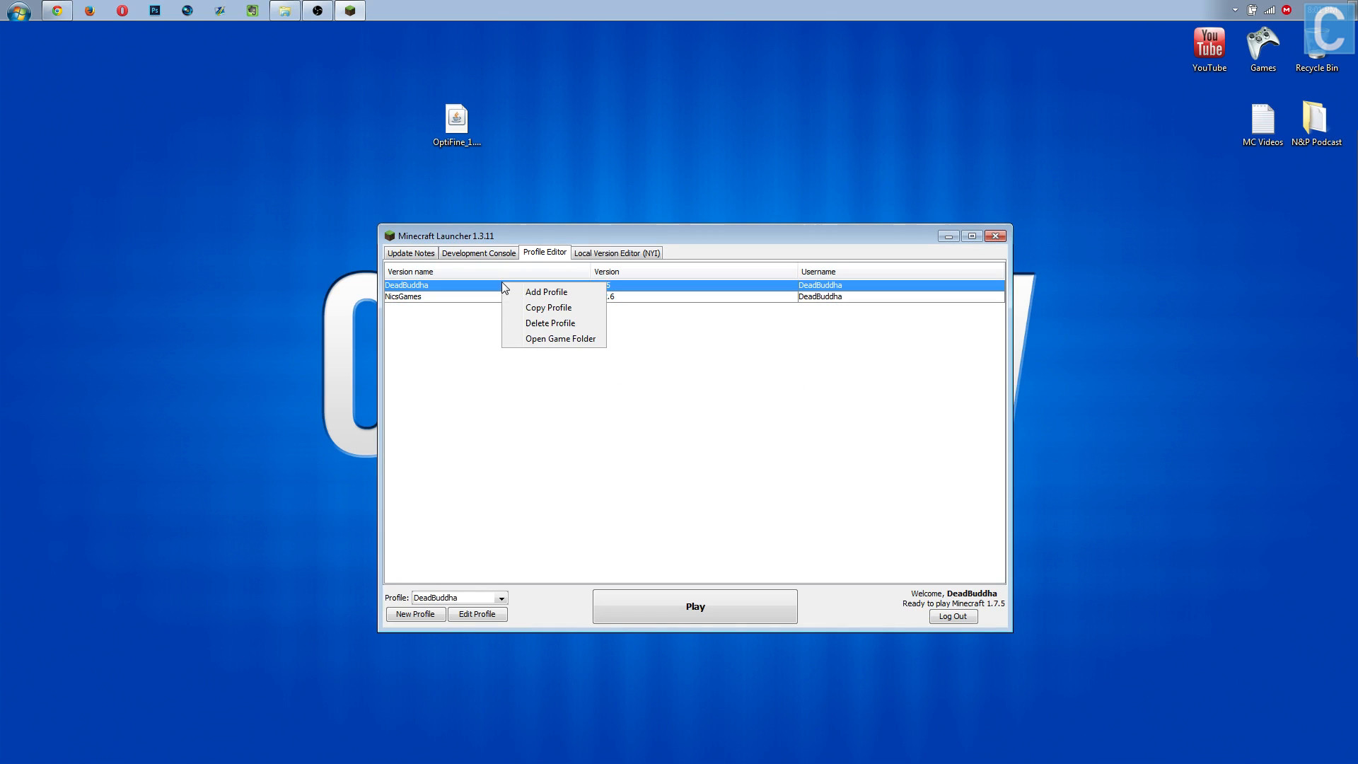
mouse_move(425, 296)
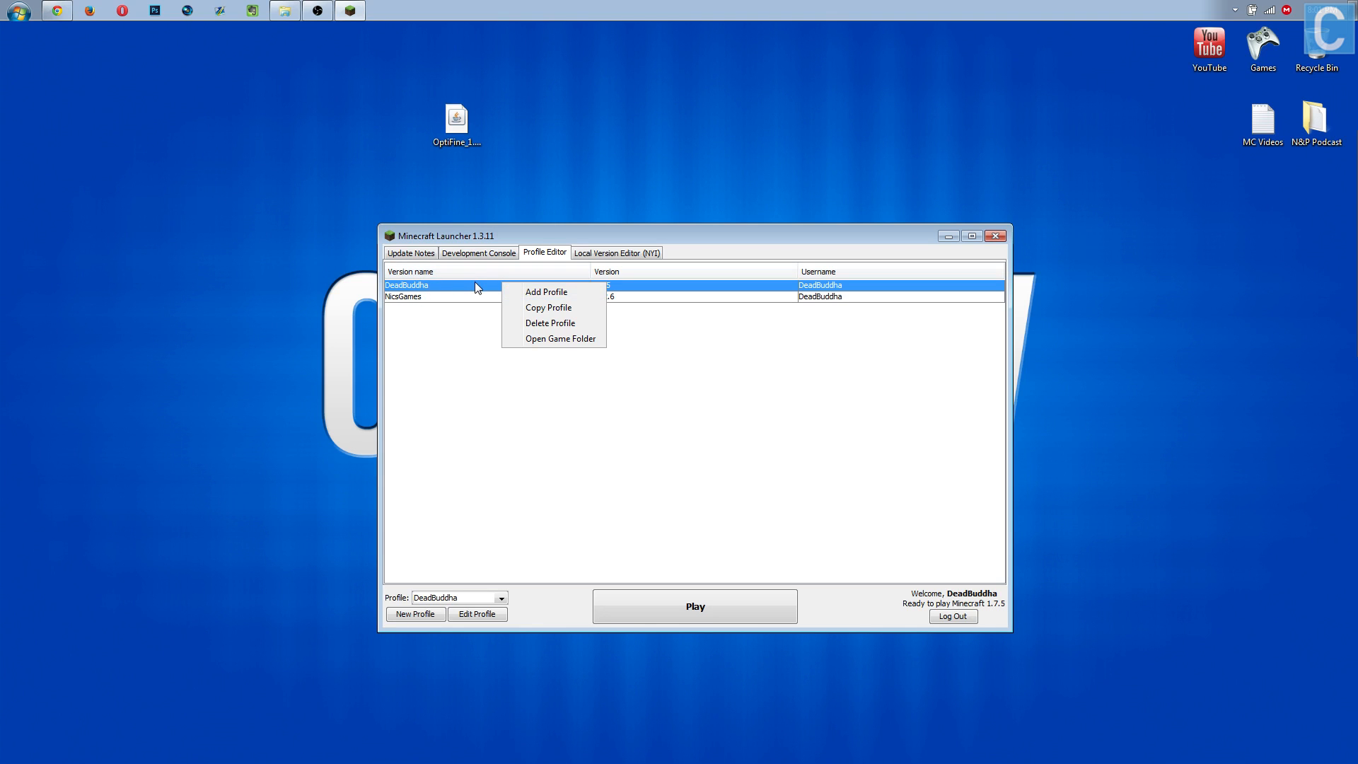
left_click(485, 592)
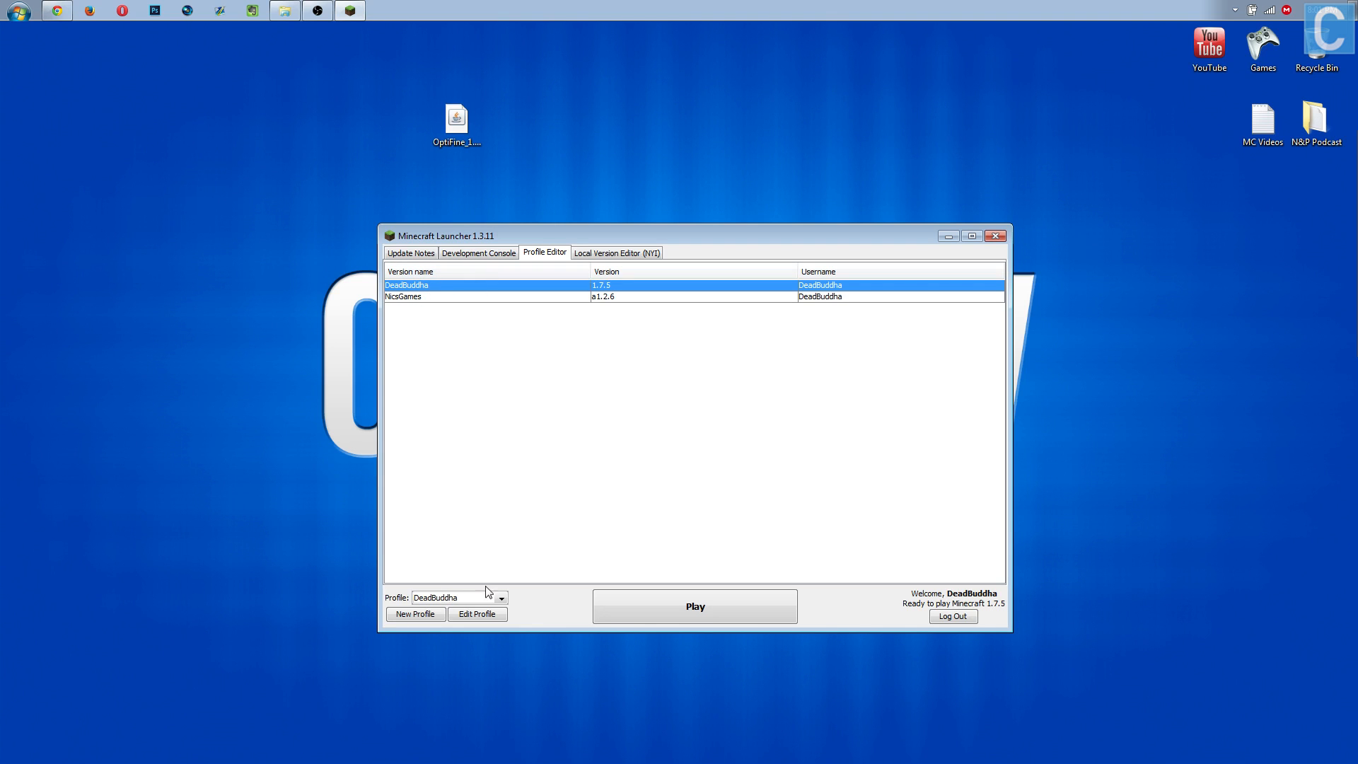
left_click(476, 613)
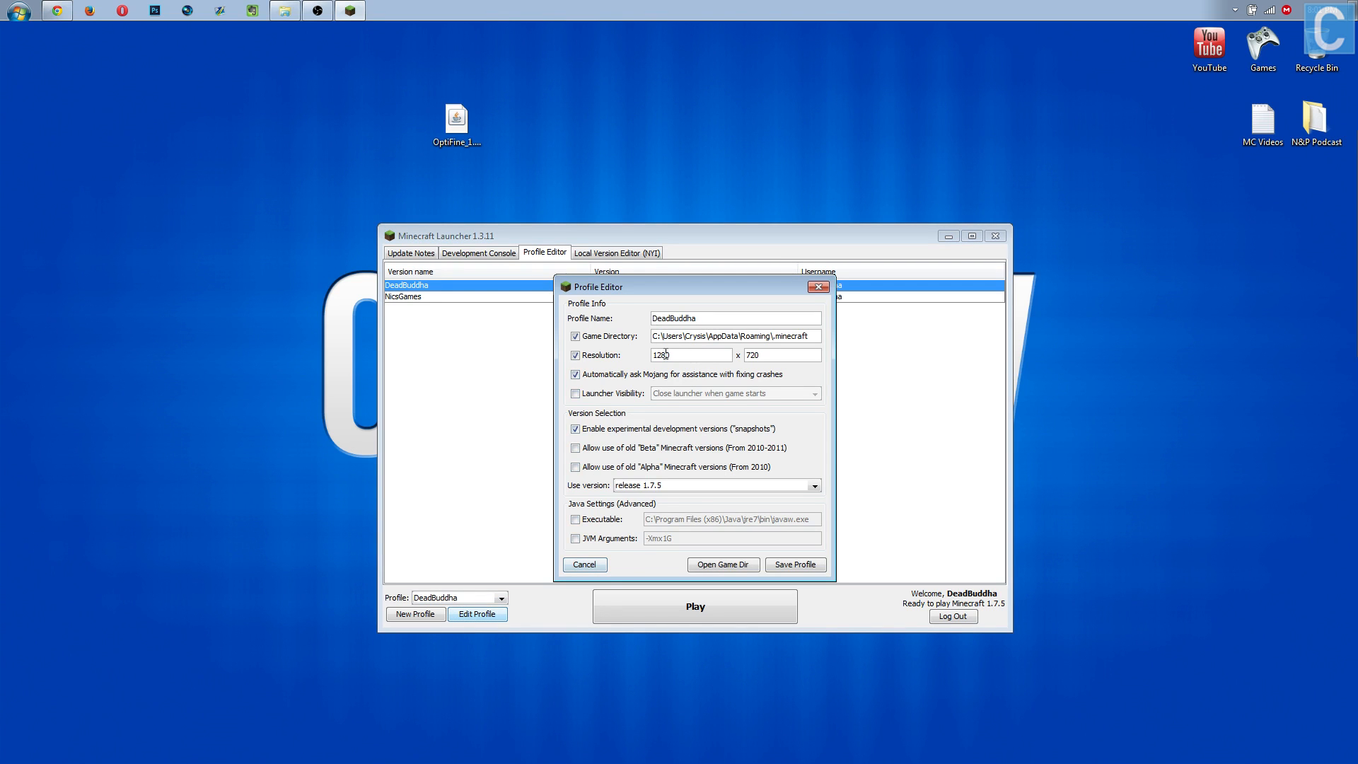
- Set the main profile to release 1.7.5-OptiFine_HD_U_D1 and save it
left_click(812, 484)
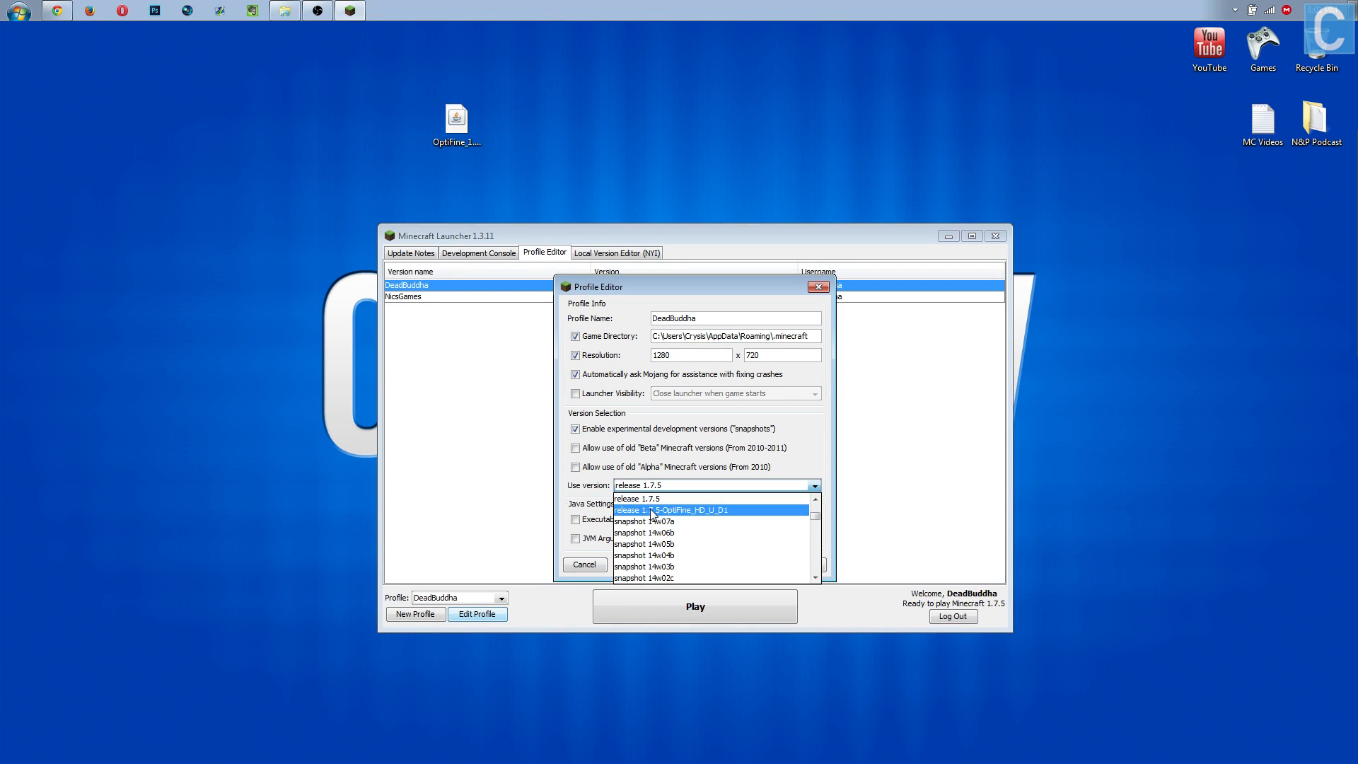
mouse_move(705, 517)
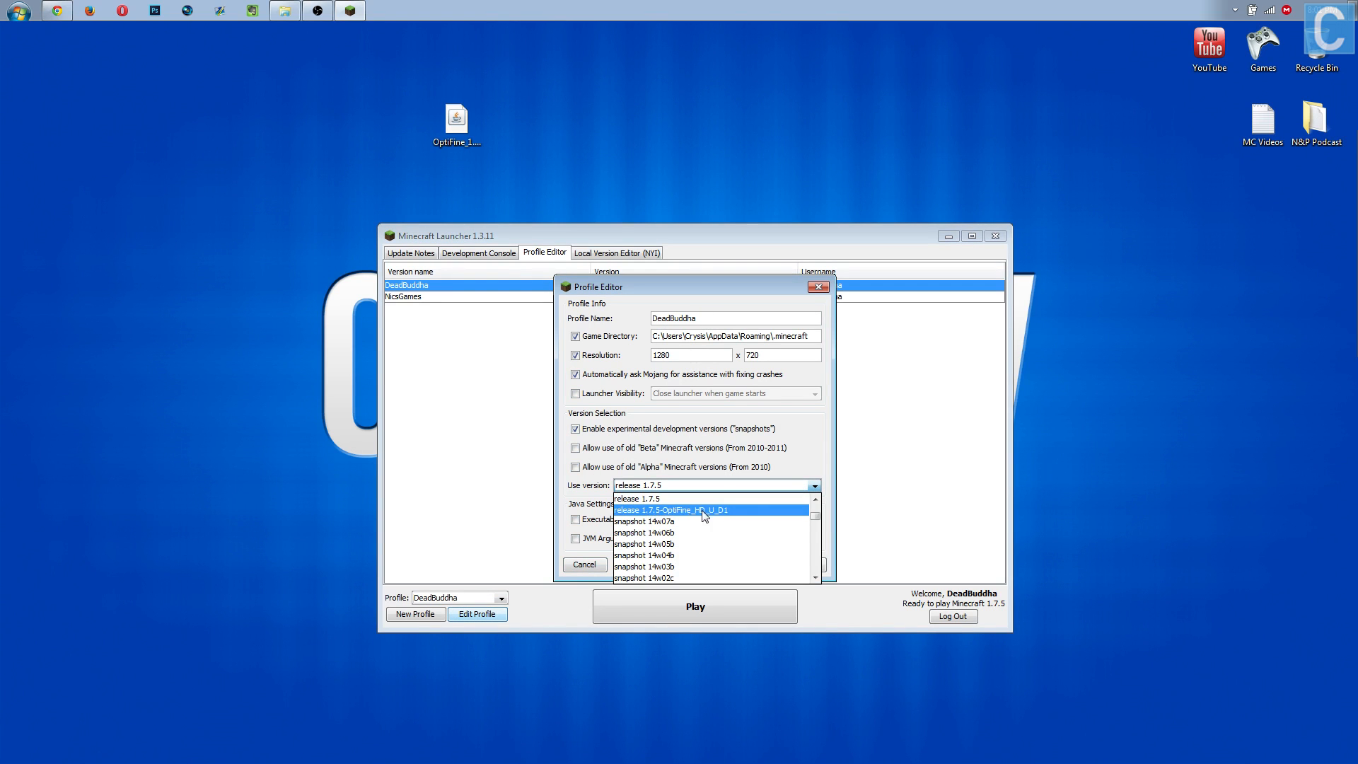
mouse_move(724, 519)
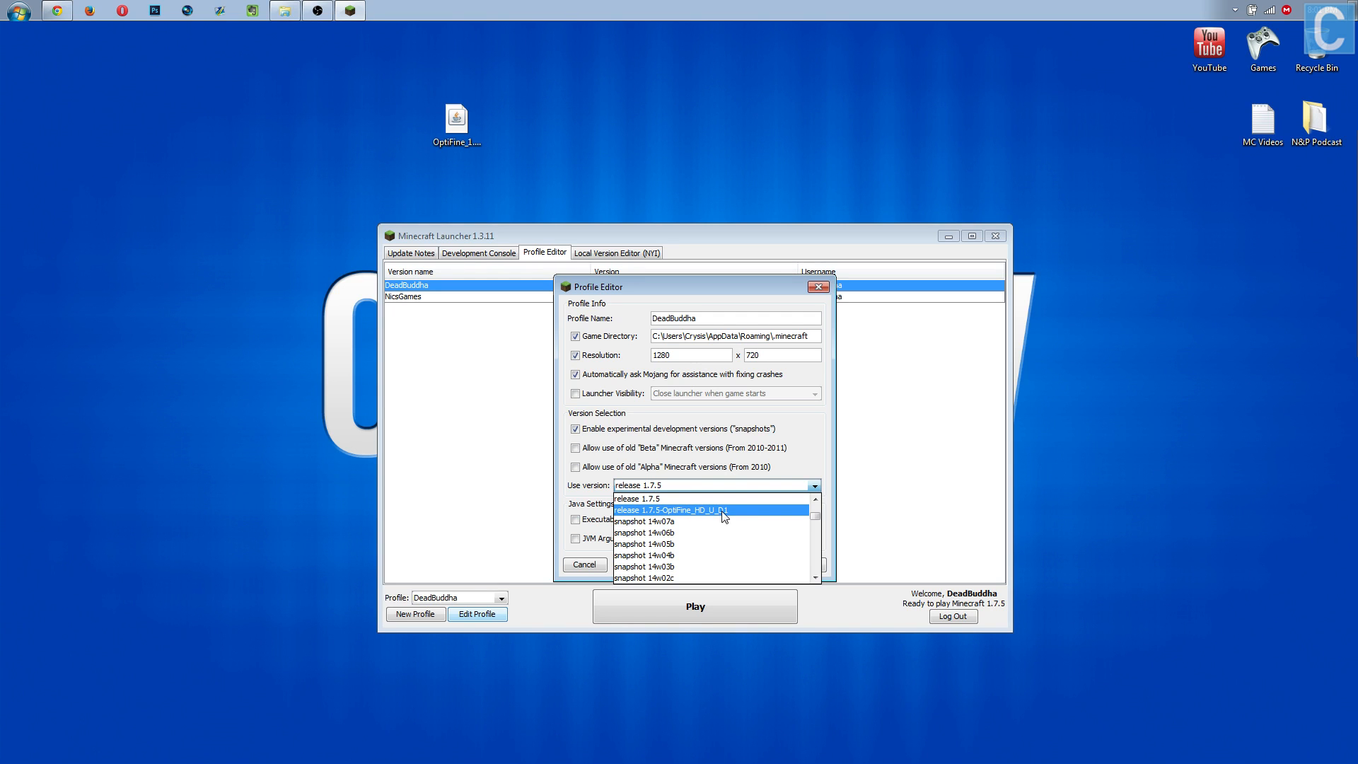
left_click(672, 510)
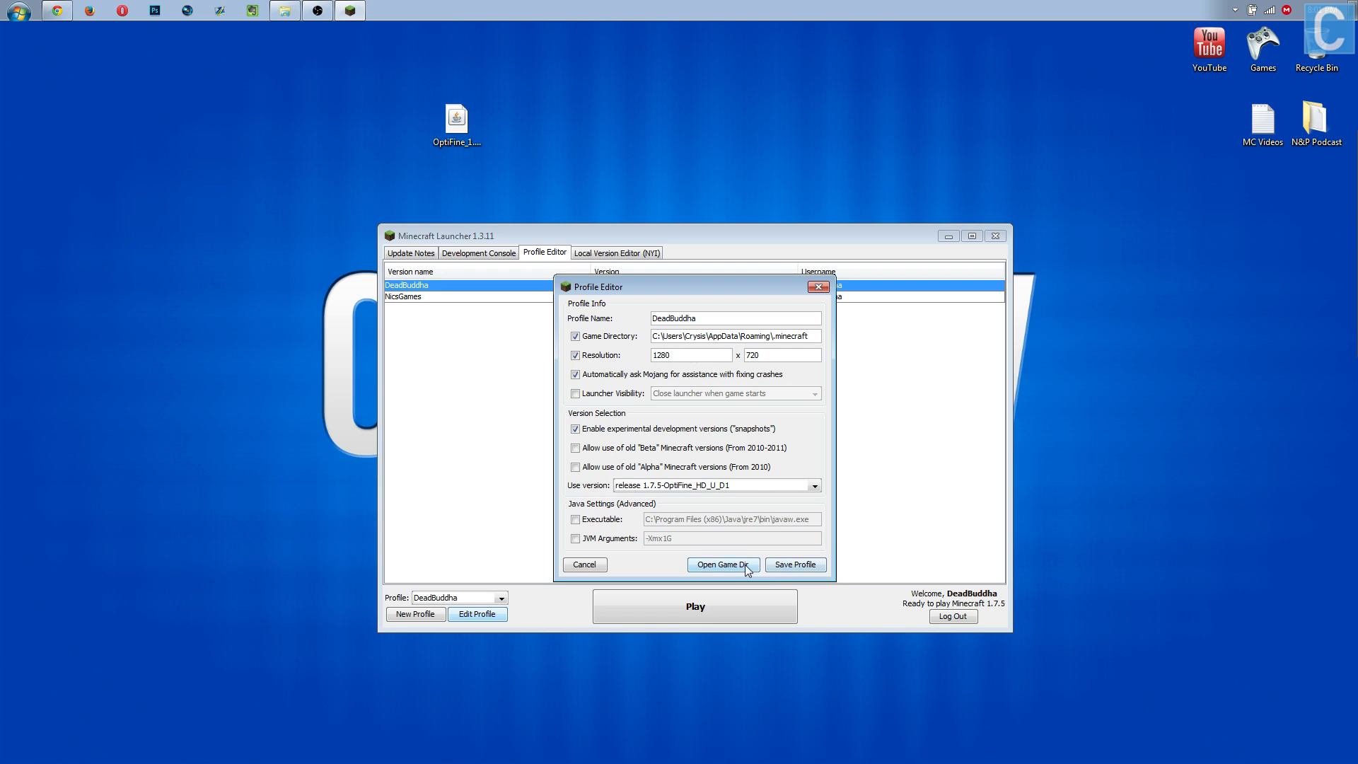
left_click(794, 565)
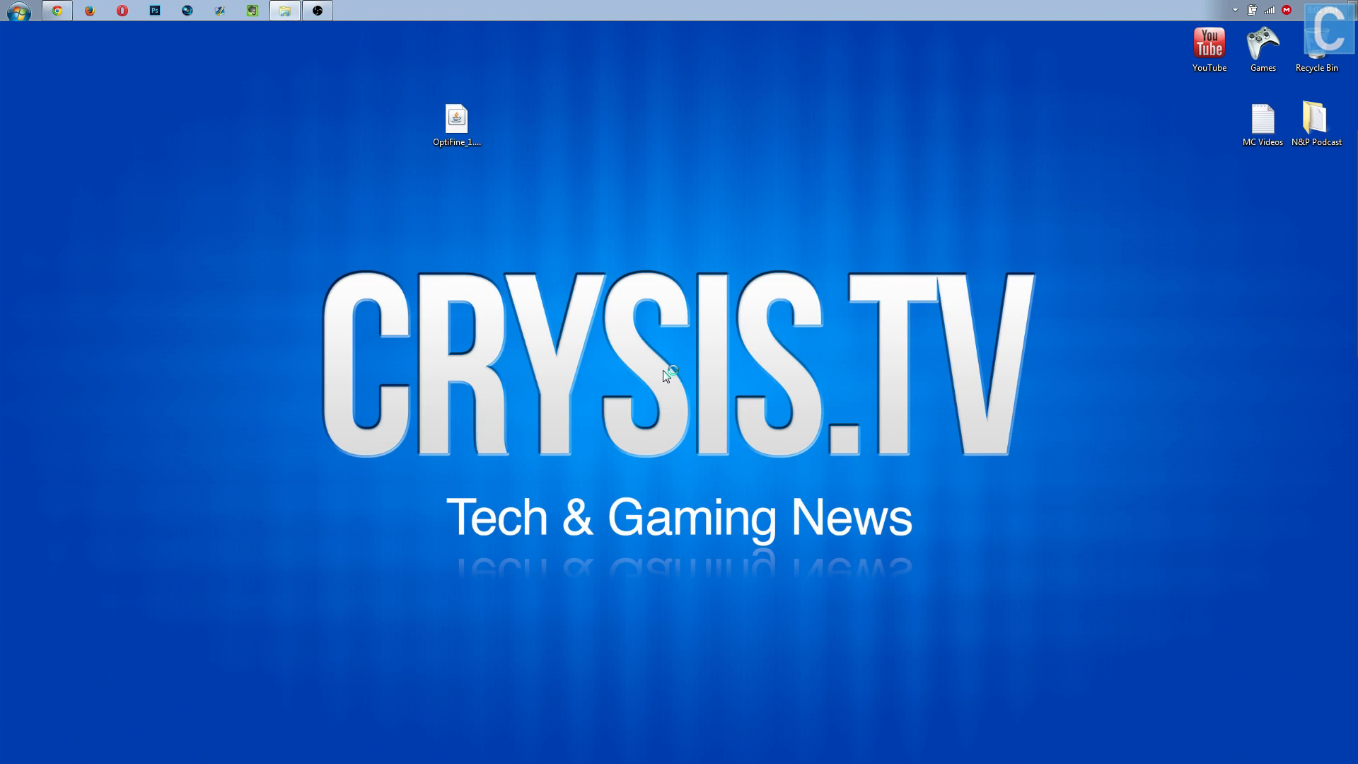
- Launch Minecraft 1.7.5-OptiFine, view Video Settings in Options, and return to the title screen
double_click(457, 118)
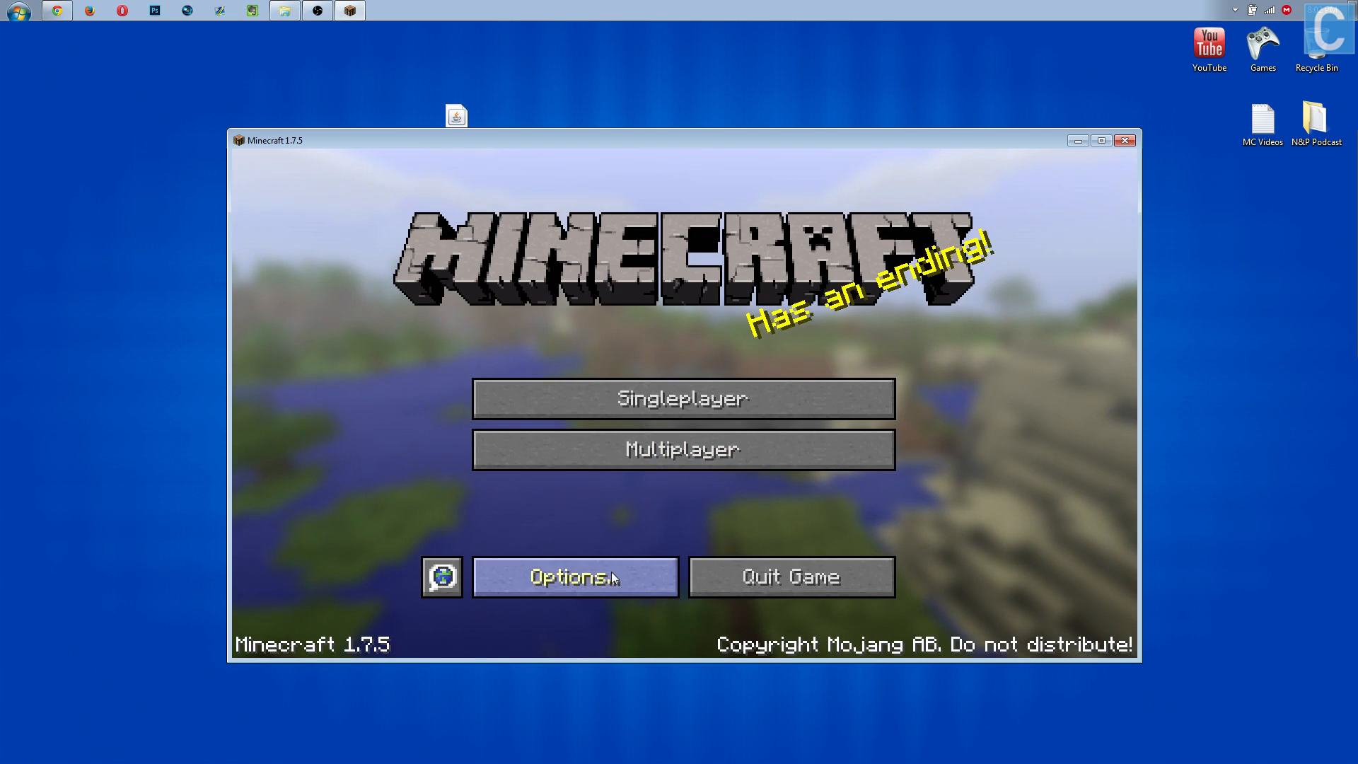
left_click(574, 576)
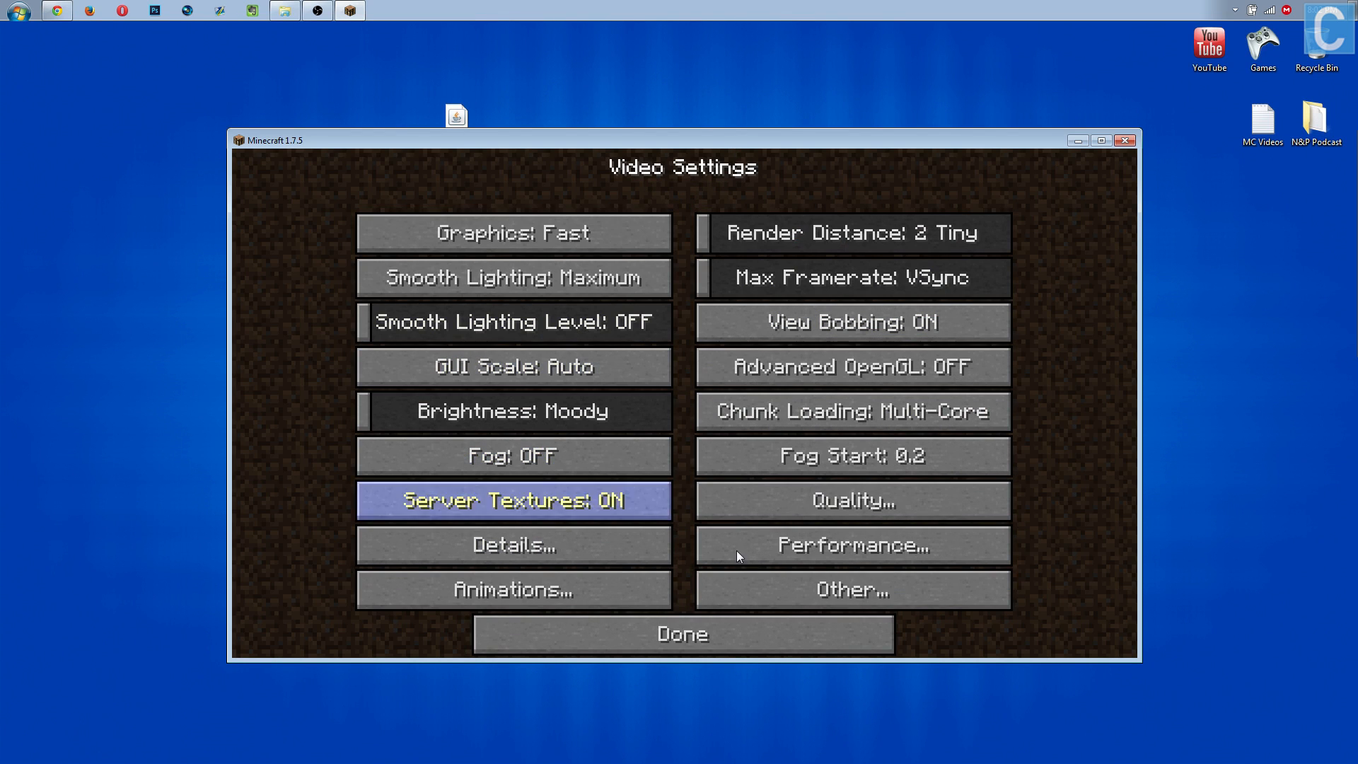
left_click(682, 634)
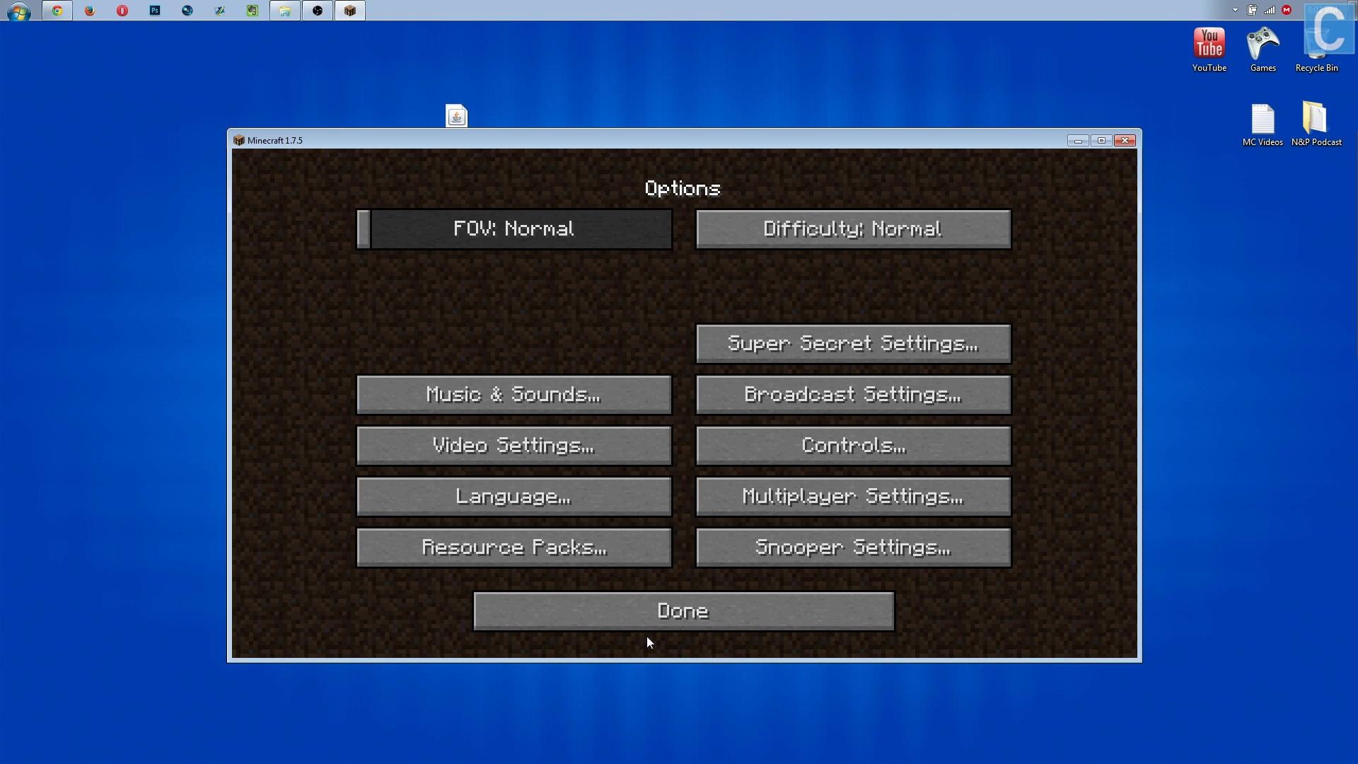
left_click(681, 610)
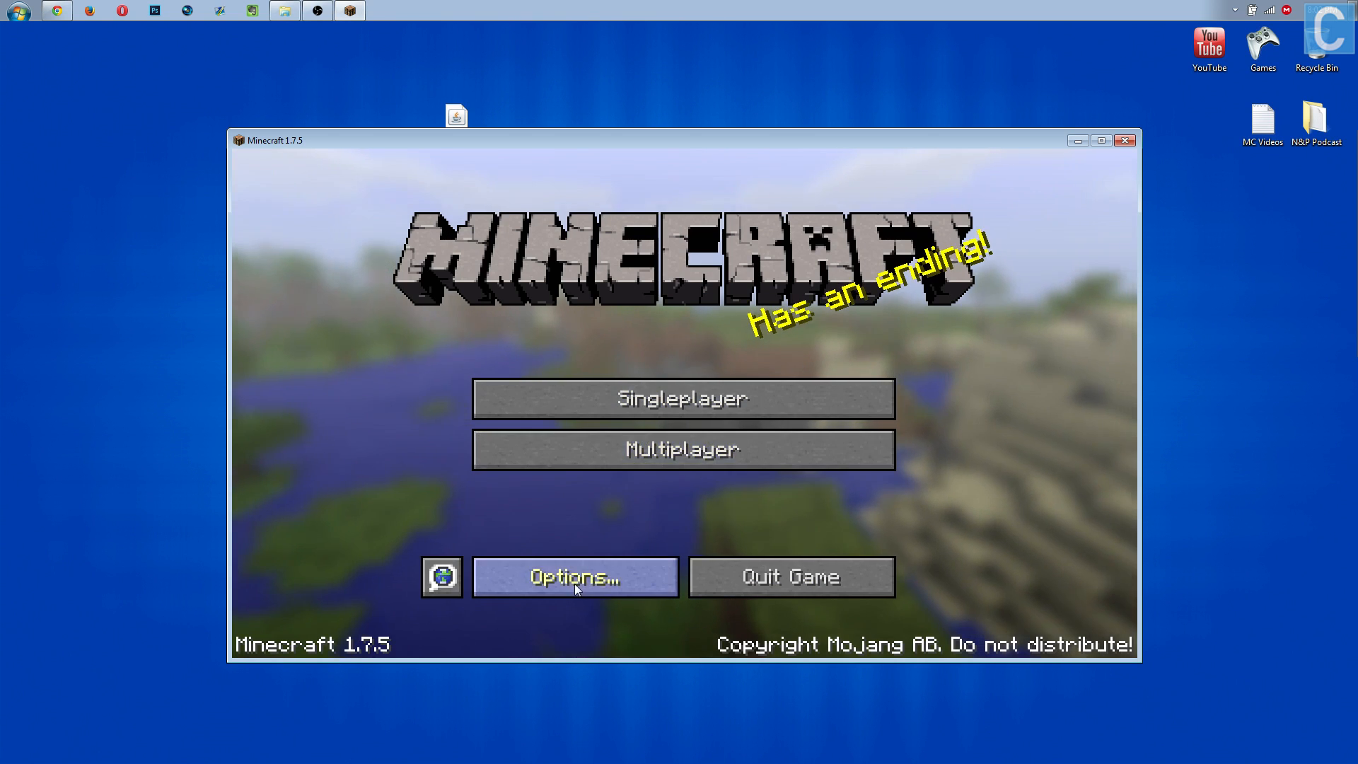
- Reopen Options to check OptiFine's Performance settings and return to the title screen
left_click(575, 577)
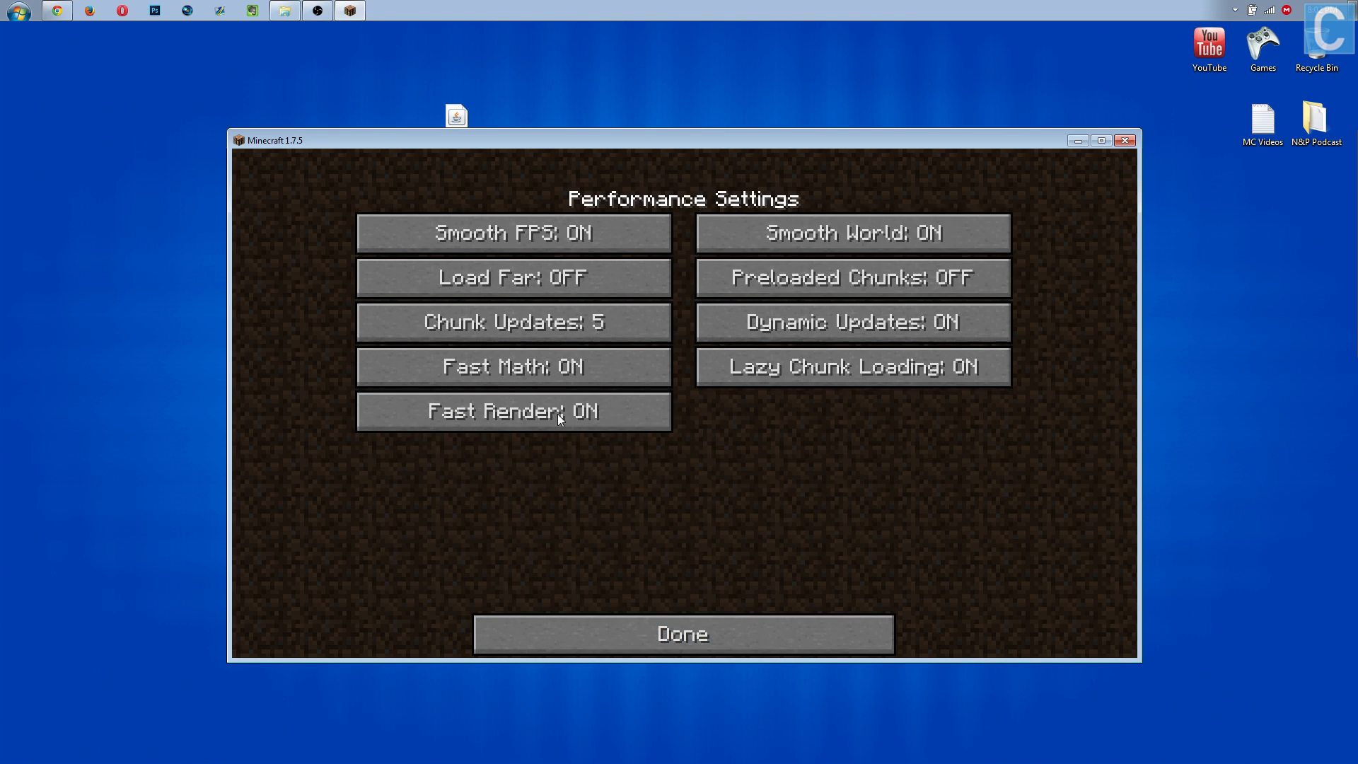
left_click(680, 634)
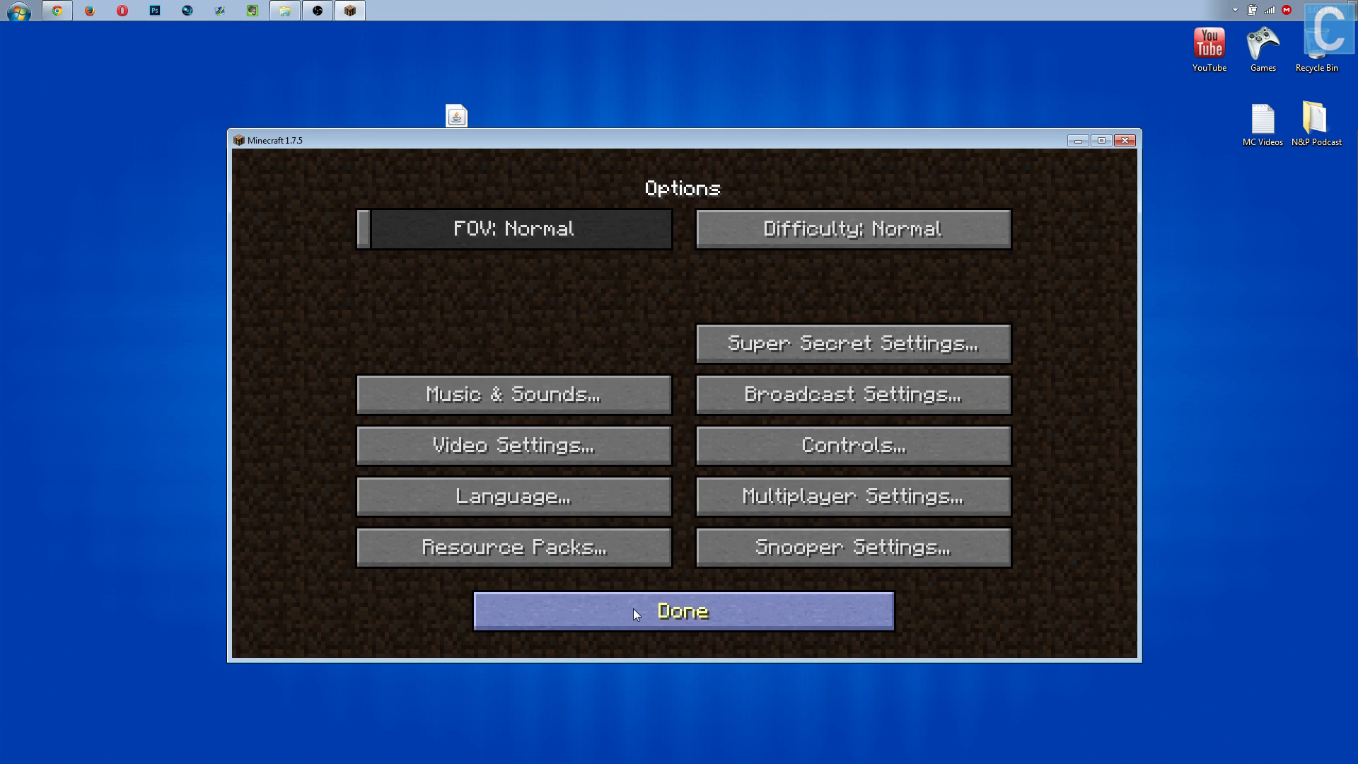
left_click(682, 611)
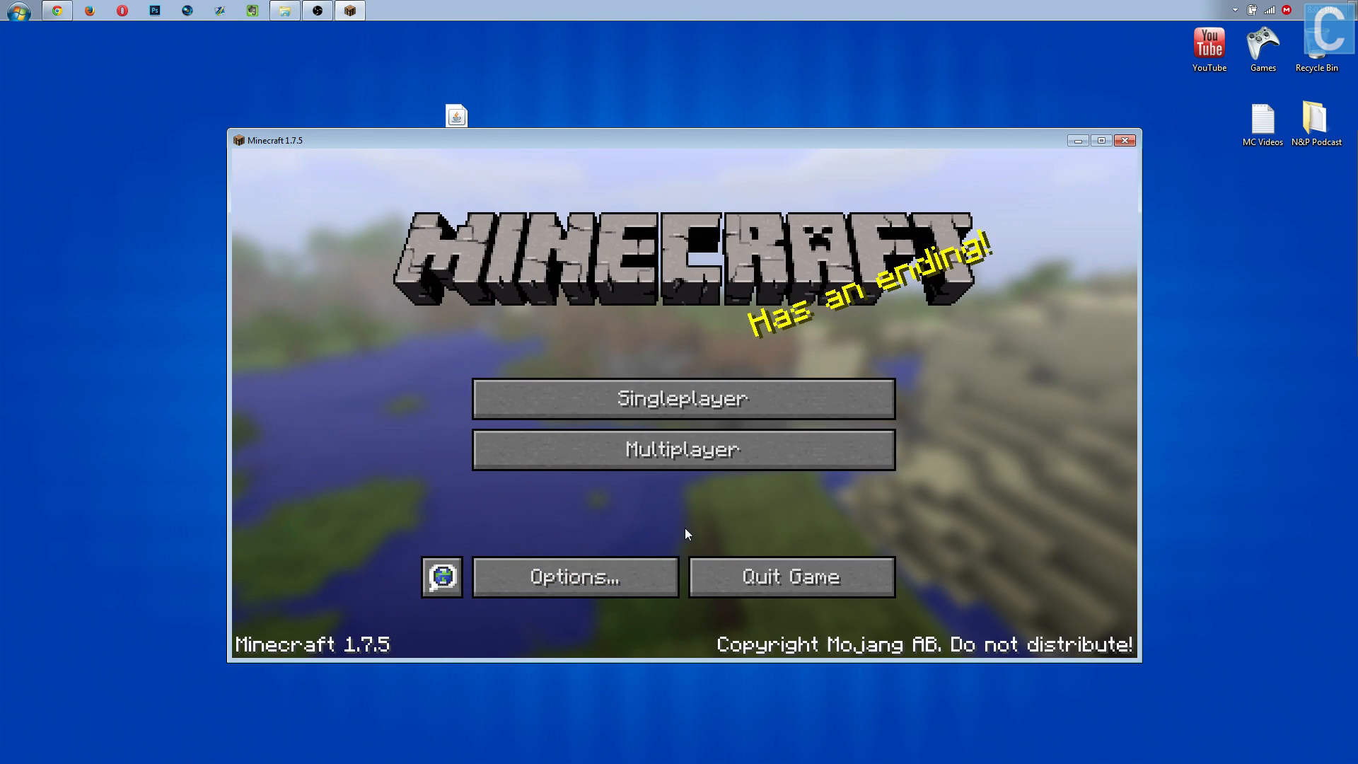